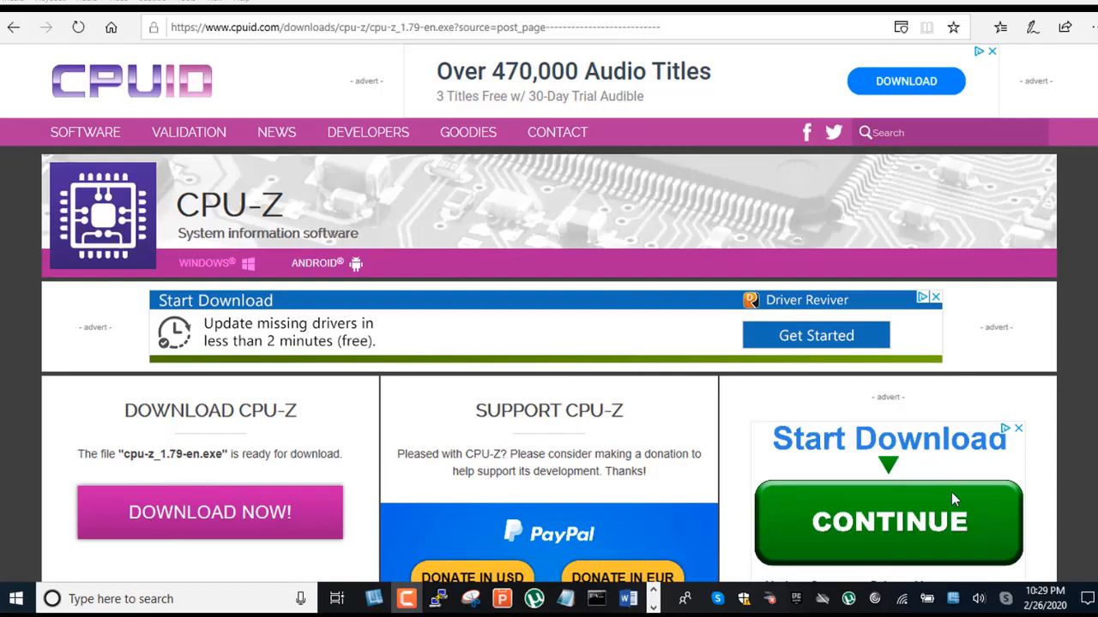
mouse_move(248, 99)
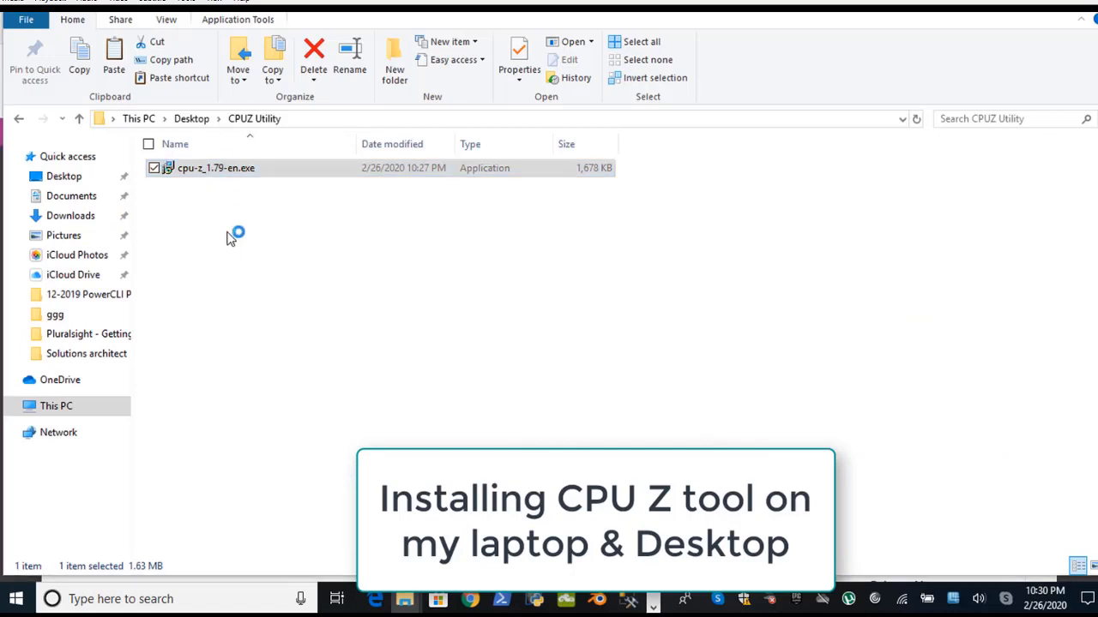
mouse_move(343, 369)
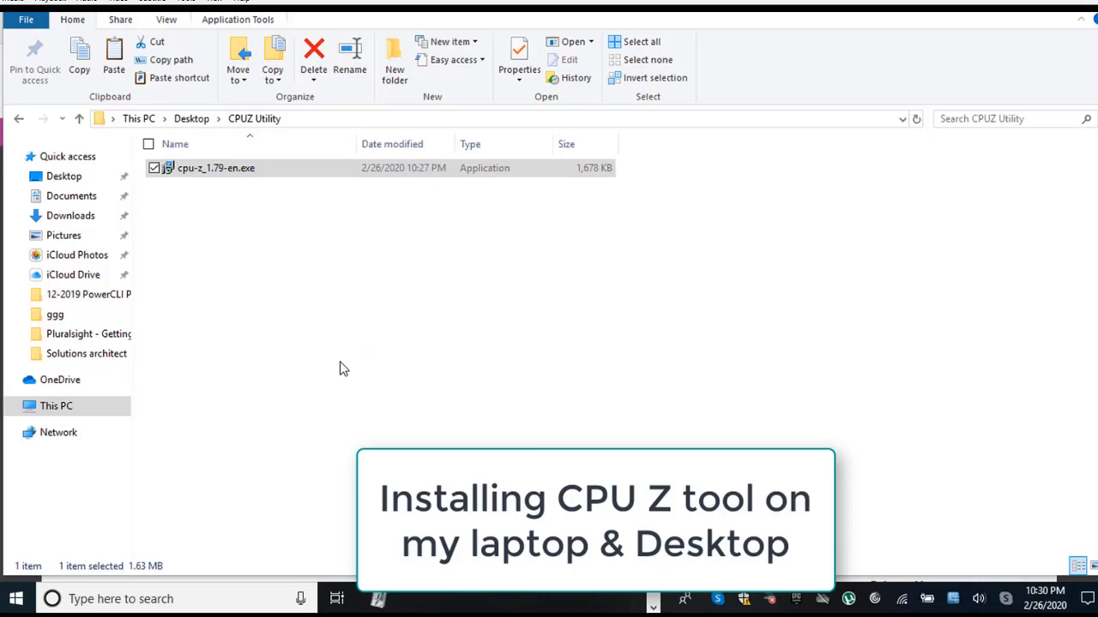
- Run cpu-z_1.79-en.exe, accept the license and install to the default CPUID folder with a desktop icon
double_click(216, 168)
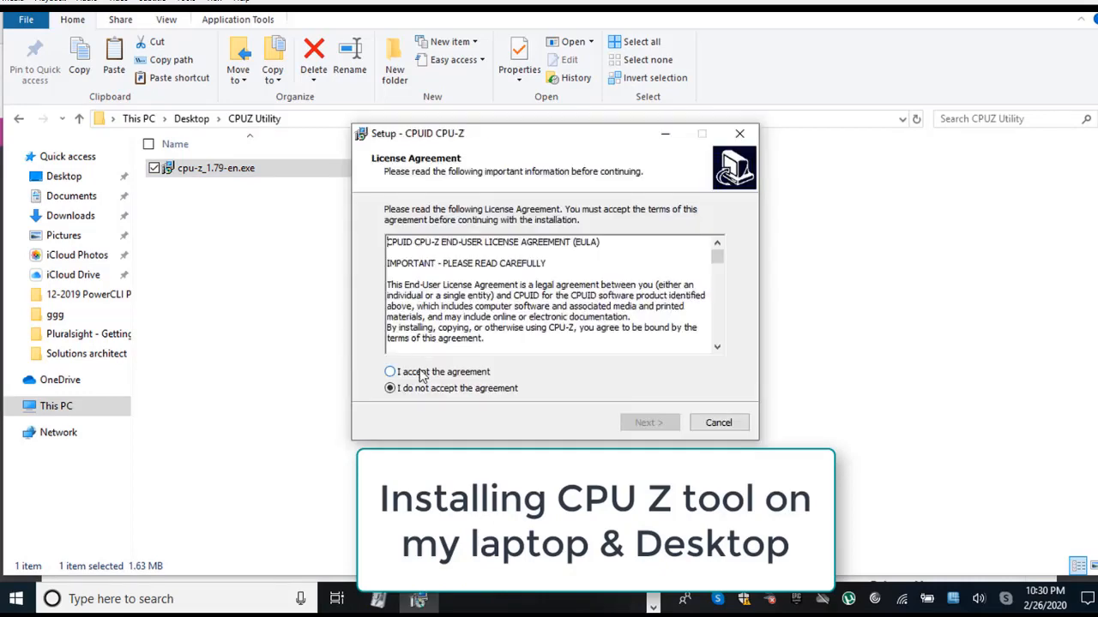
click(649, 422)
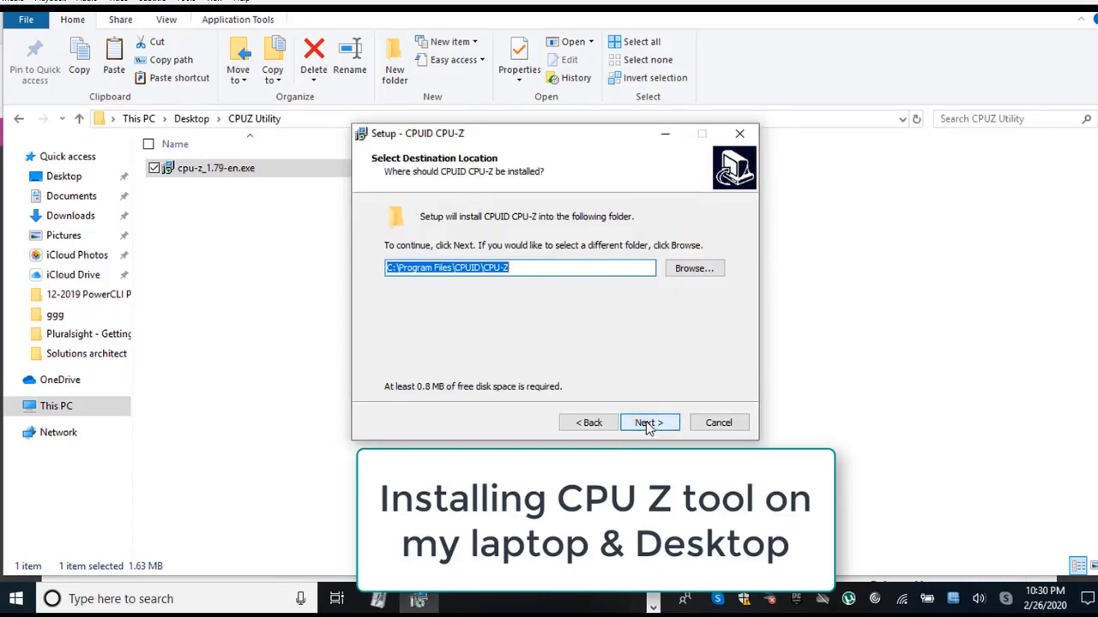
mouse_move(440, 295)
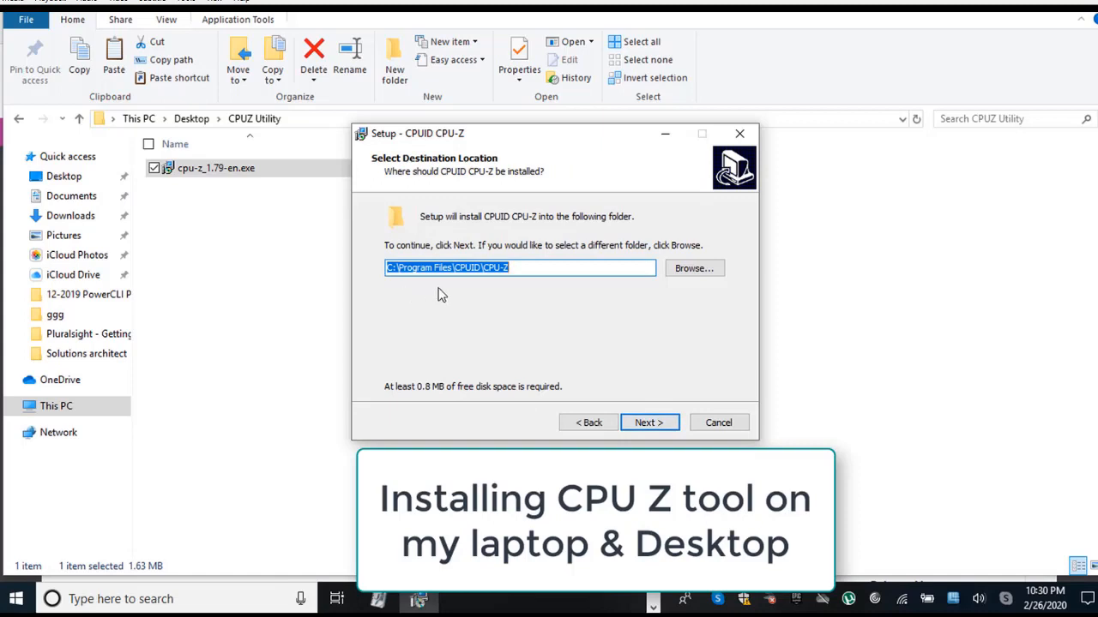
click(648, 422)
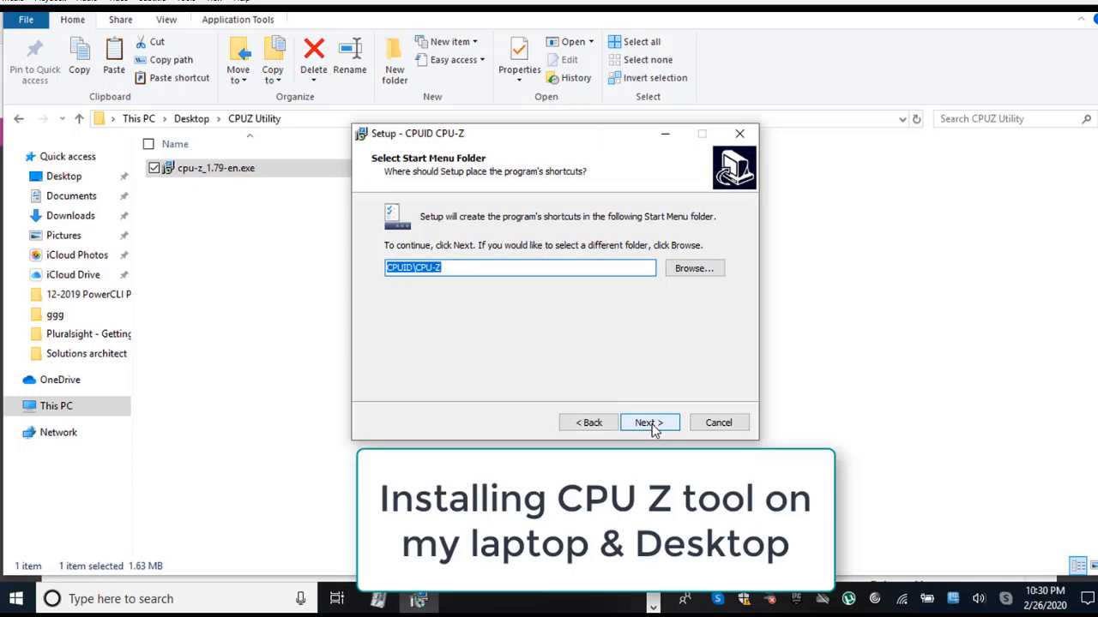
click(644, 422)
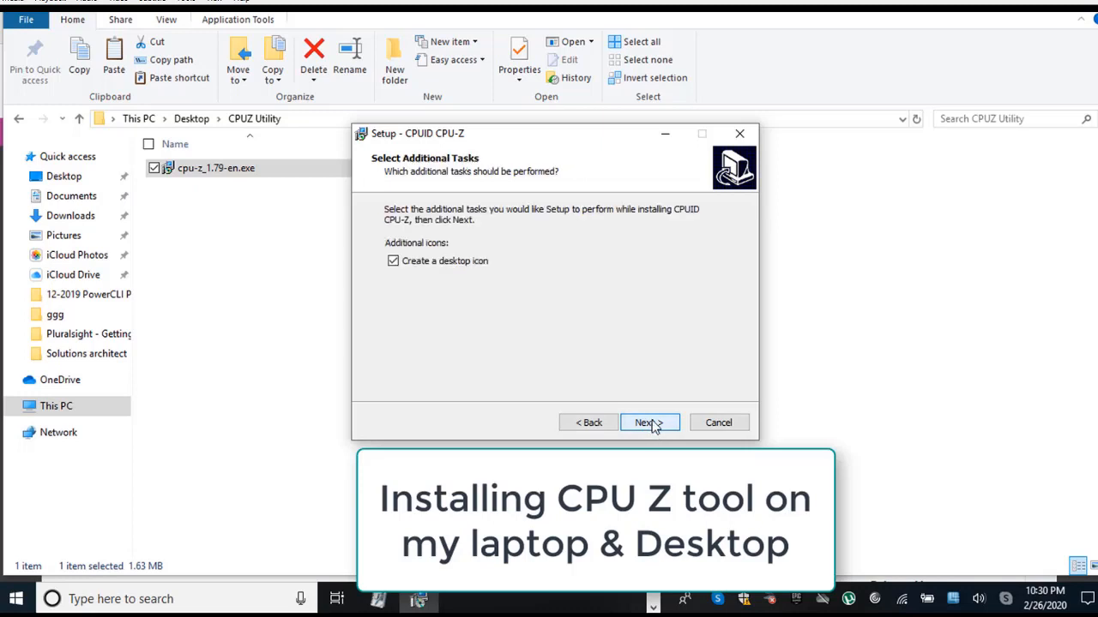
click(645, 422)
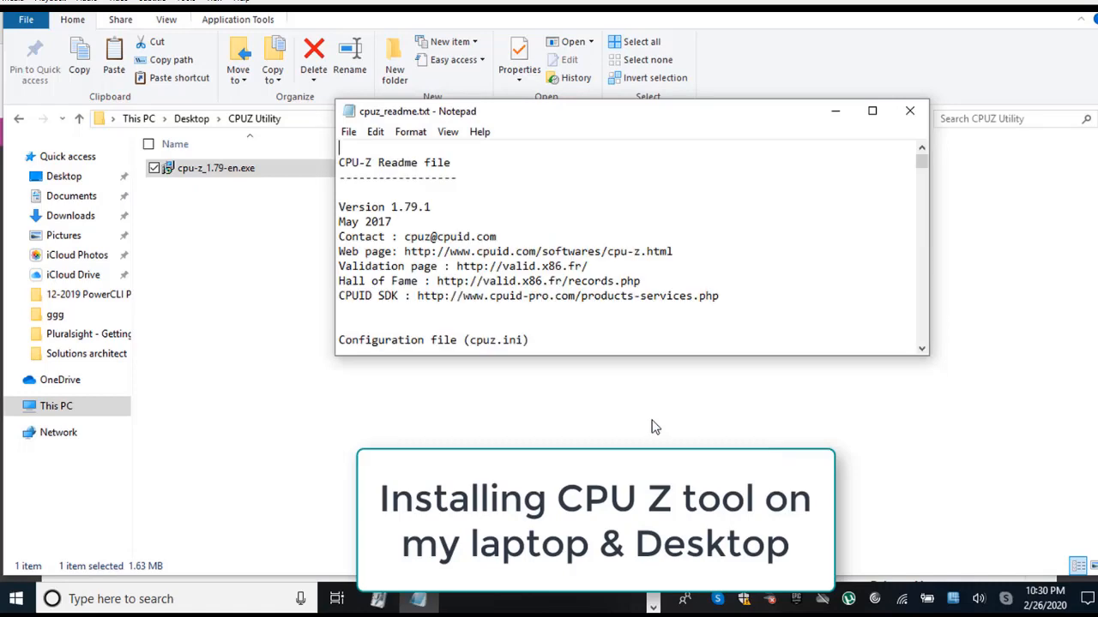
scroll(down, 3)
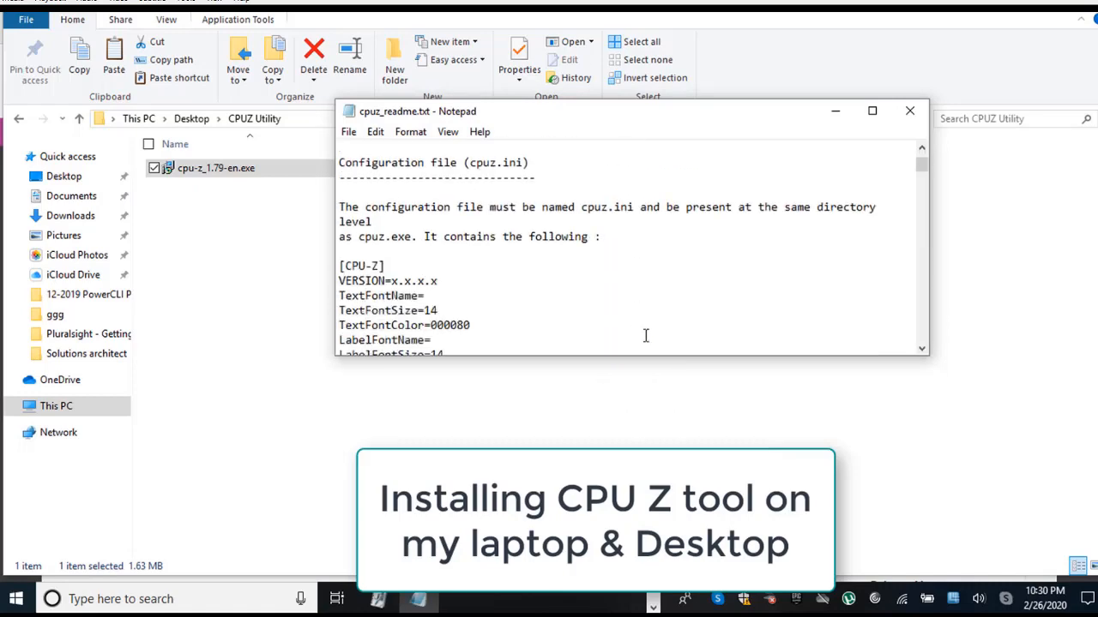
scroll(down, 3)
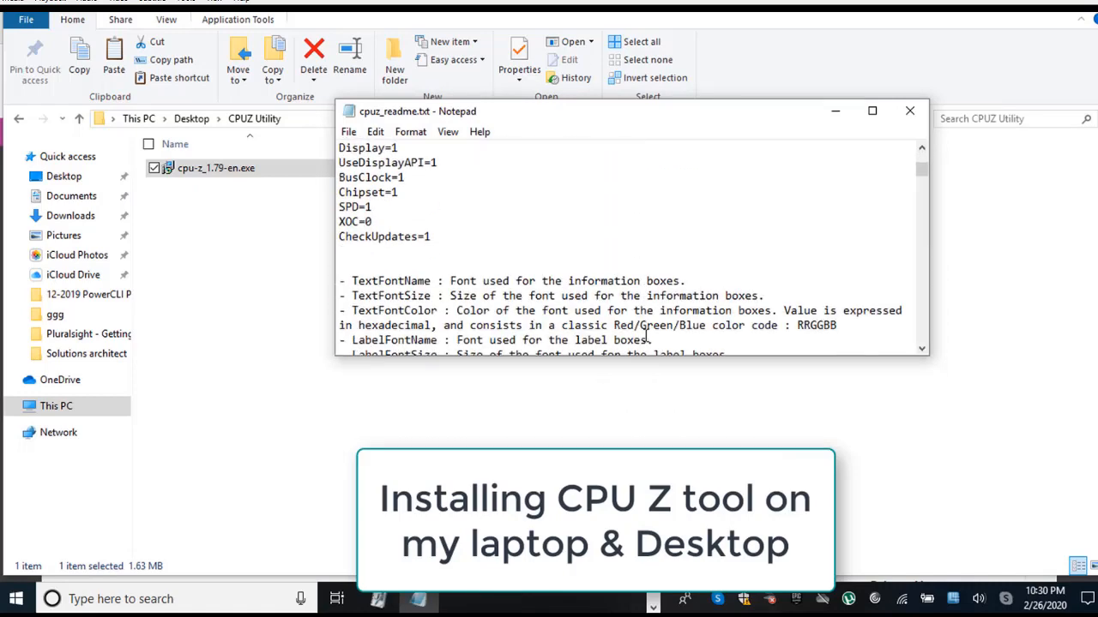
scroll(down, 3)
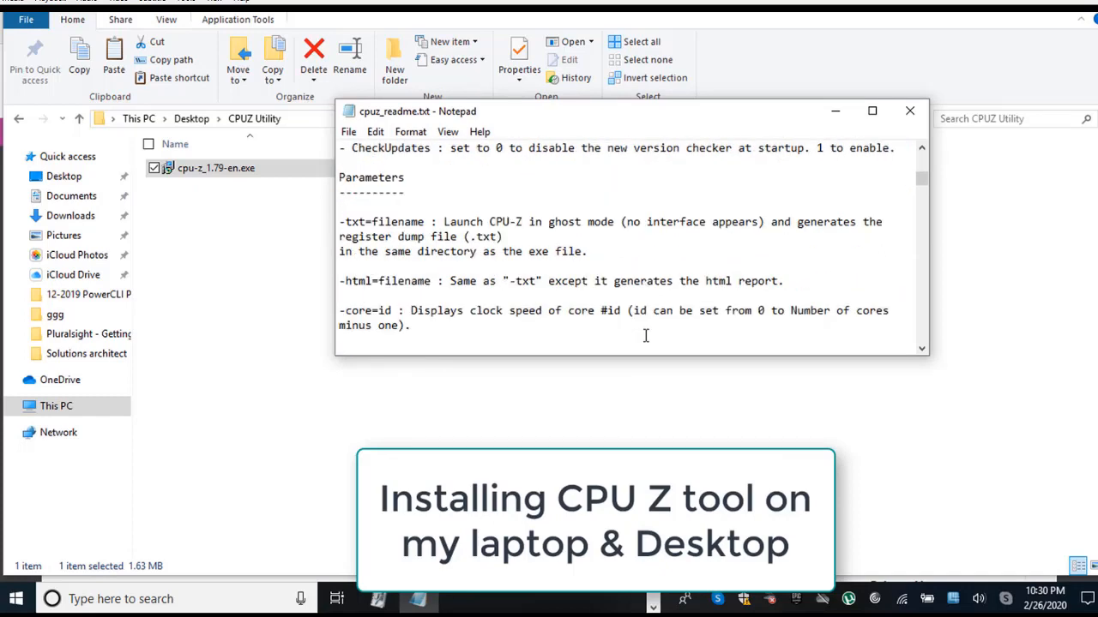
scroll(up, 3)
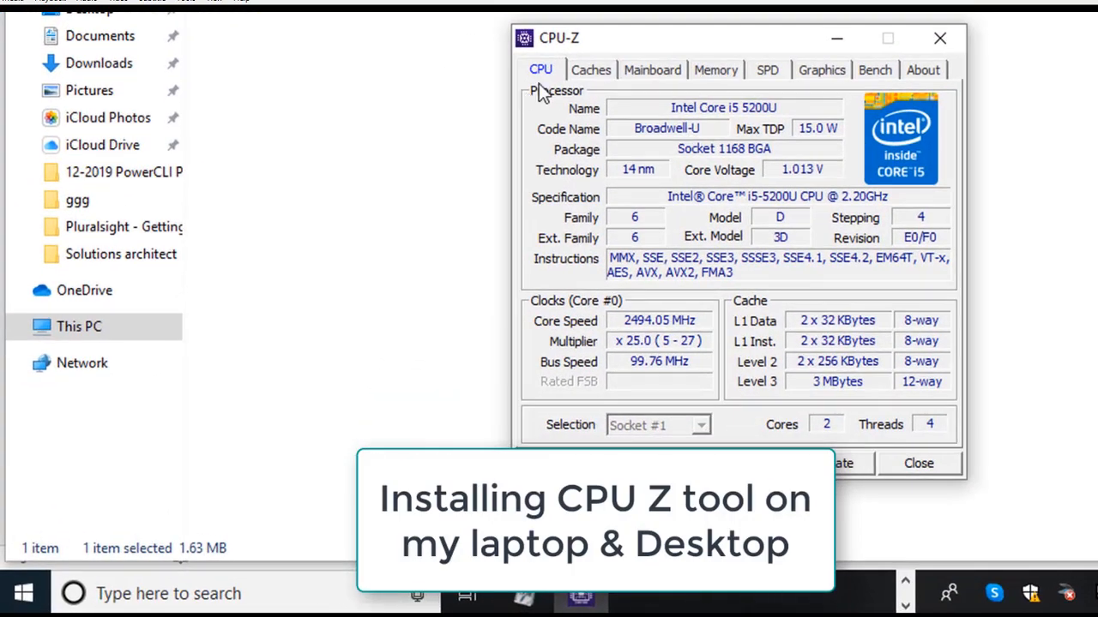
mouse_move(591, 77)
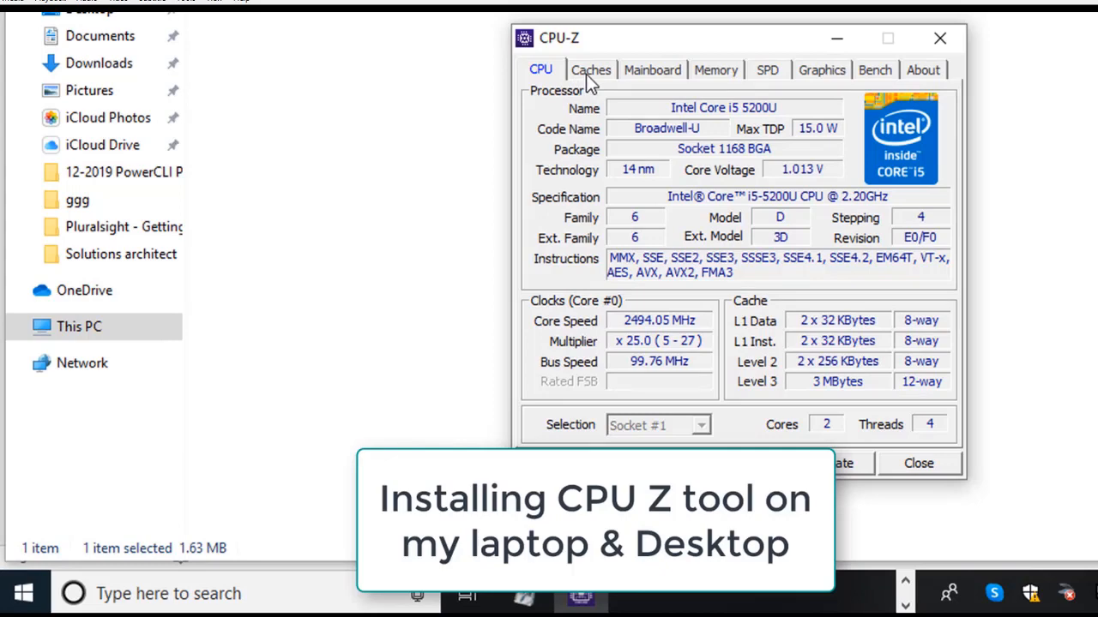
- Show the Caches page listing the two 32 KB L1, 256 KB L2 and 3 MB L3 caches
click(590, 70)
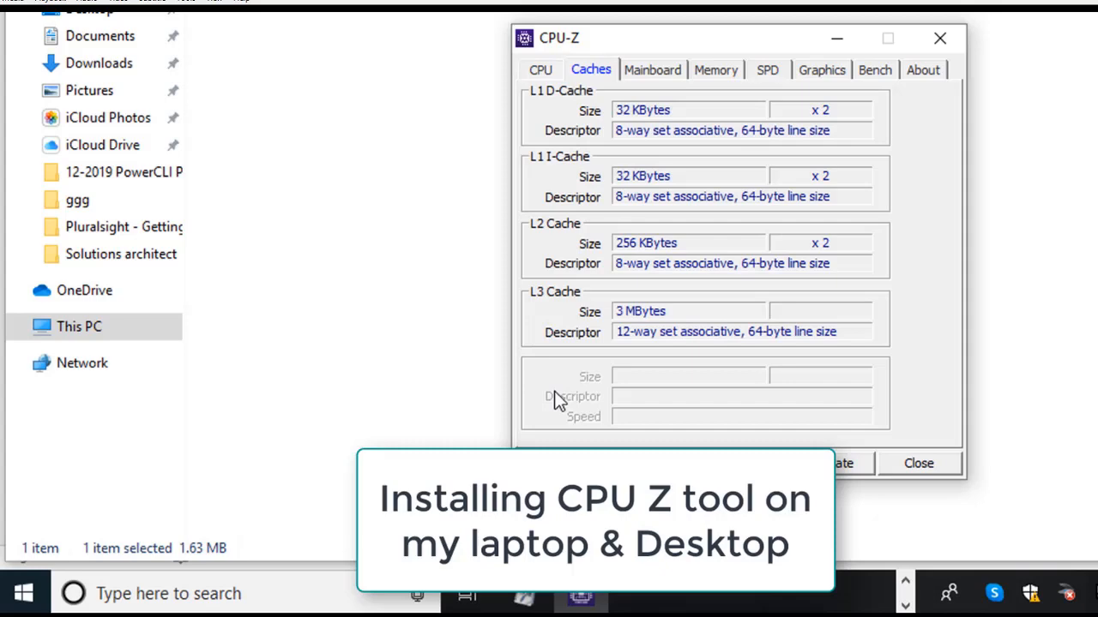
mouse_move(553, 197)
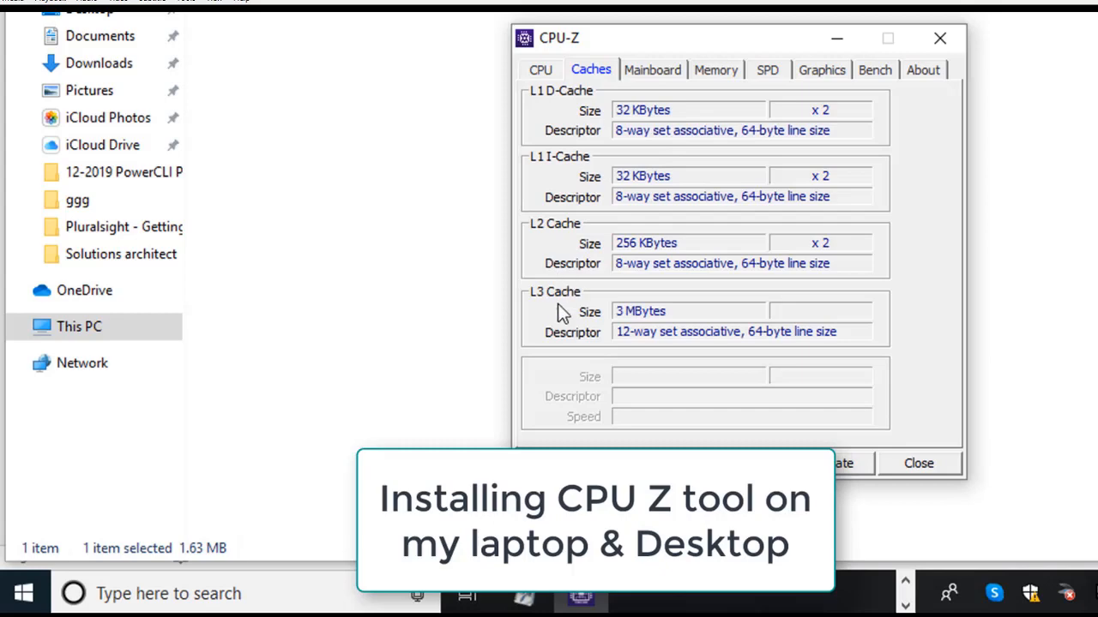
mouse_move(679, 77)
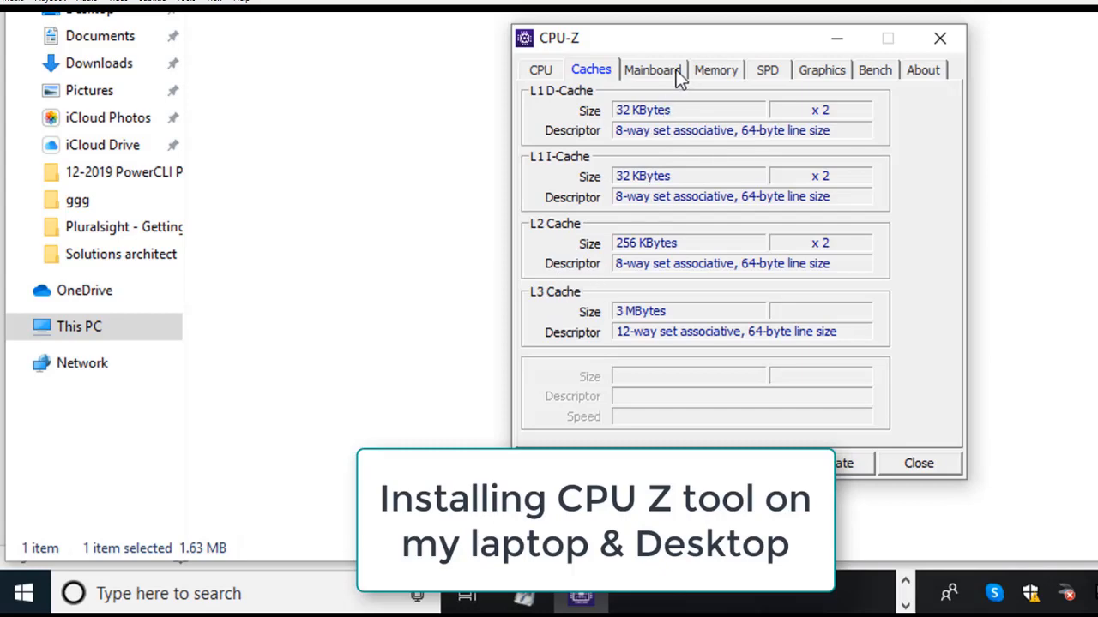
- View the Acer mainboard and BIOS details, then the 8 GB Kingston DDR3 memory module info
click(653, 69)
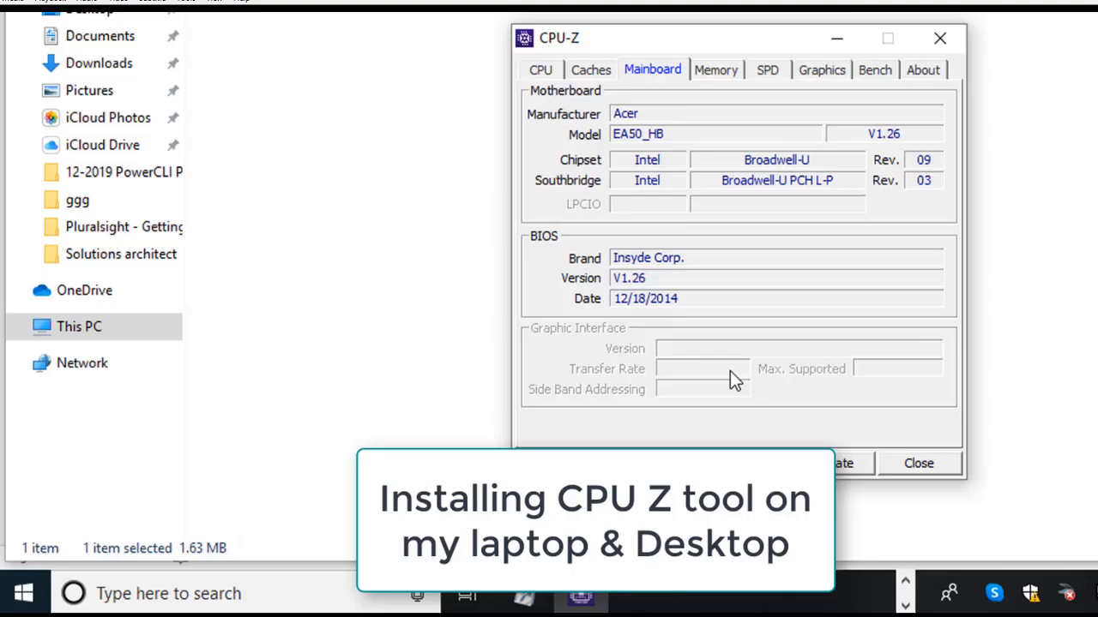
click(766, 69)
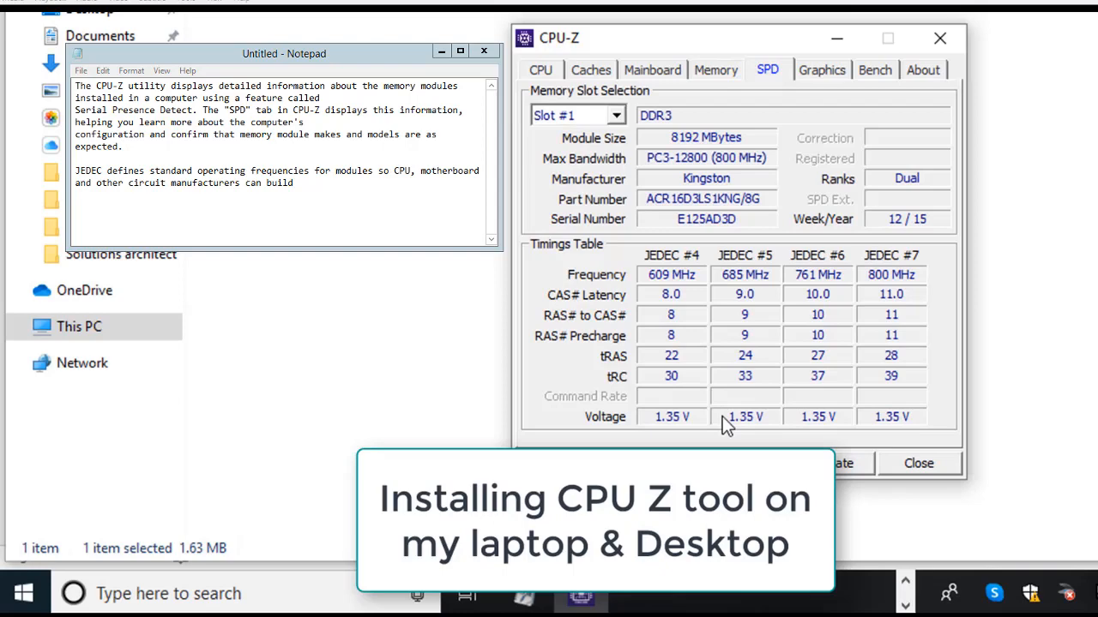
- On the SPD page, inspect memory Slot #2 (empty) and then return to Slot #1's 8 GB Kingston module
click(484, 50)
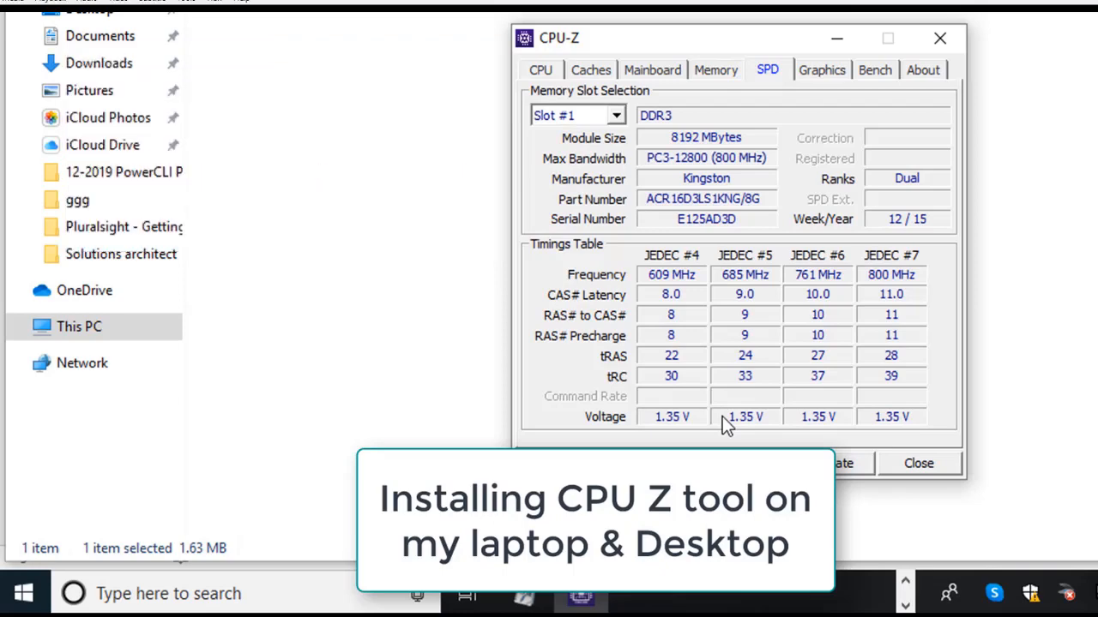
mouse_move(720, 198)
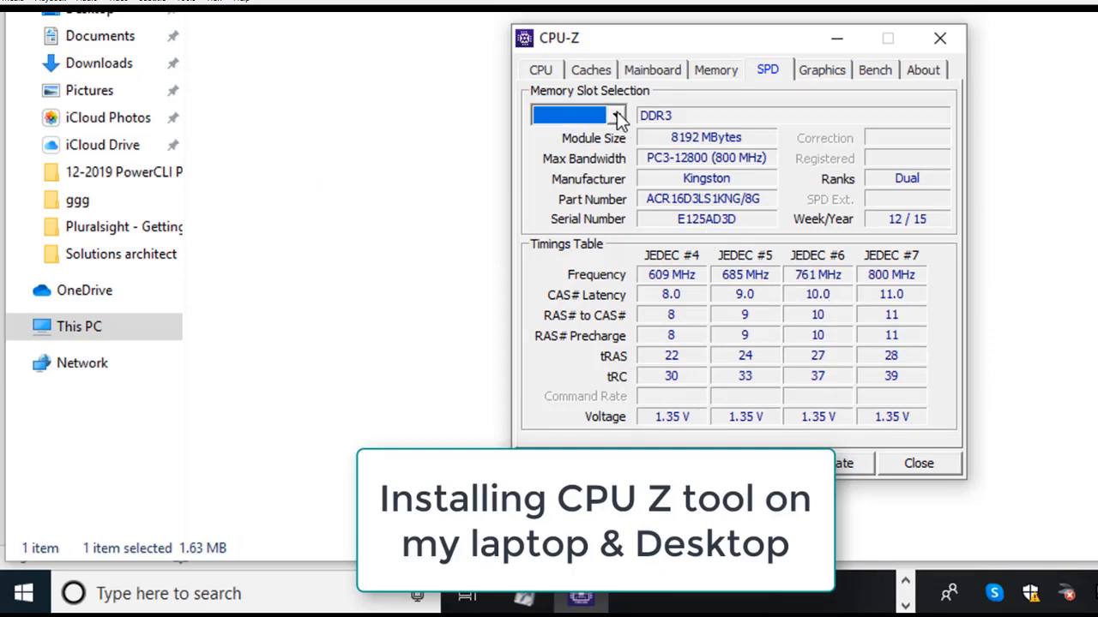
click(614, 115)
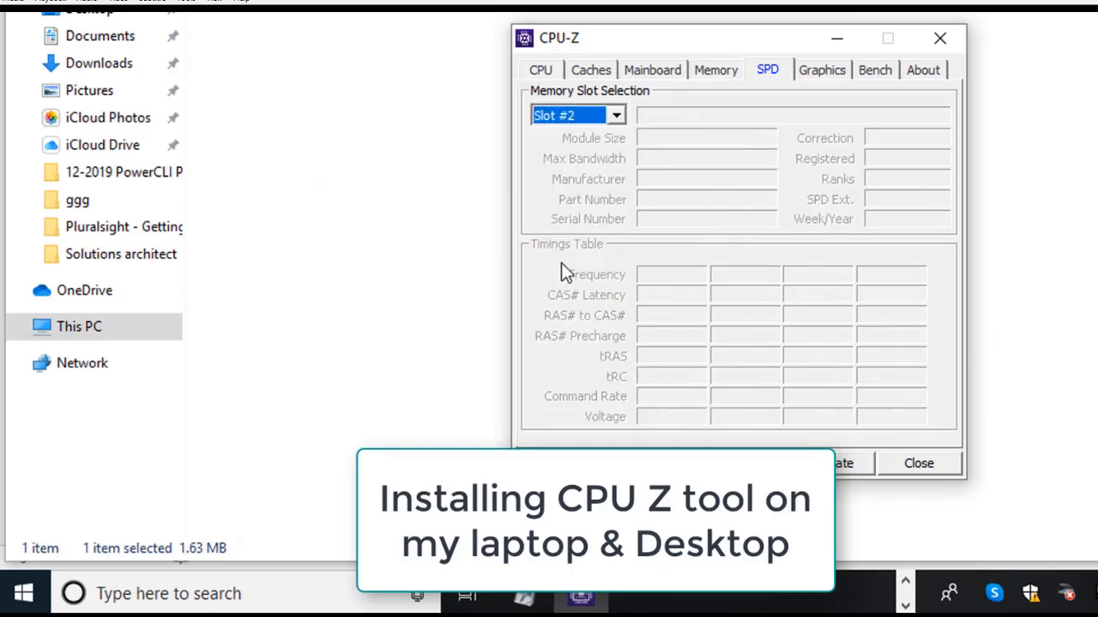
click(615, 115)
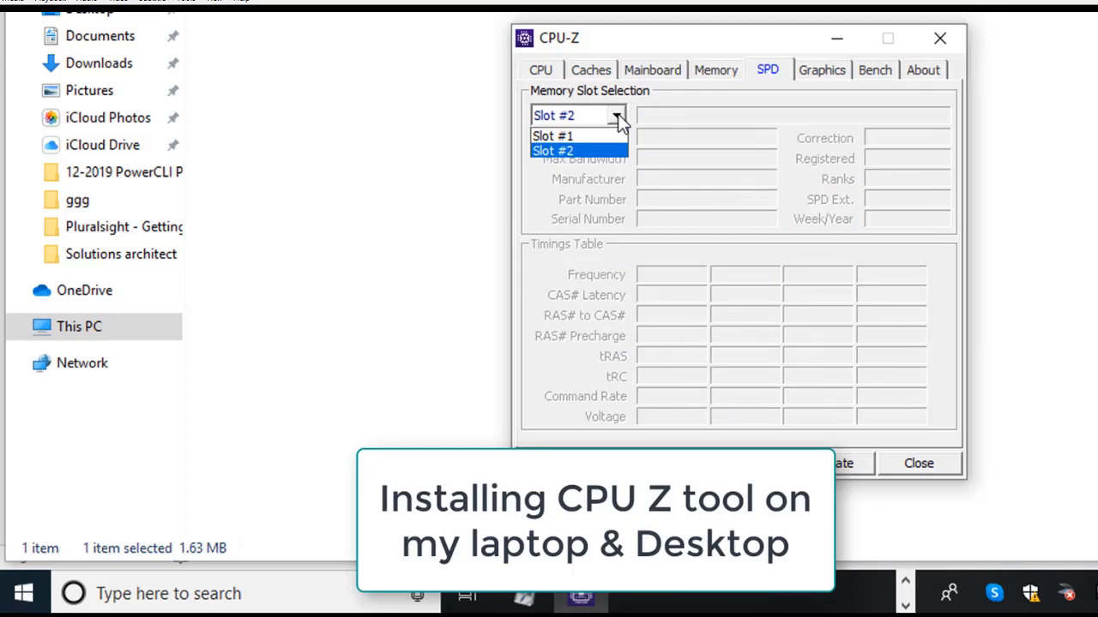
click(552, 136)
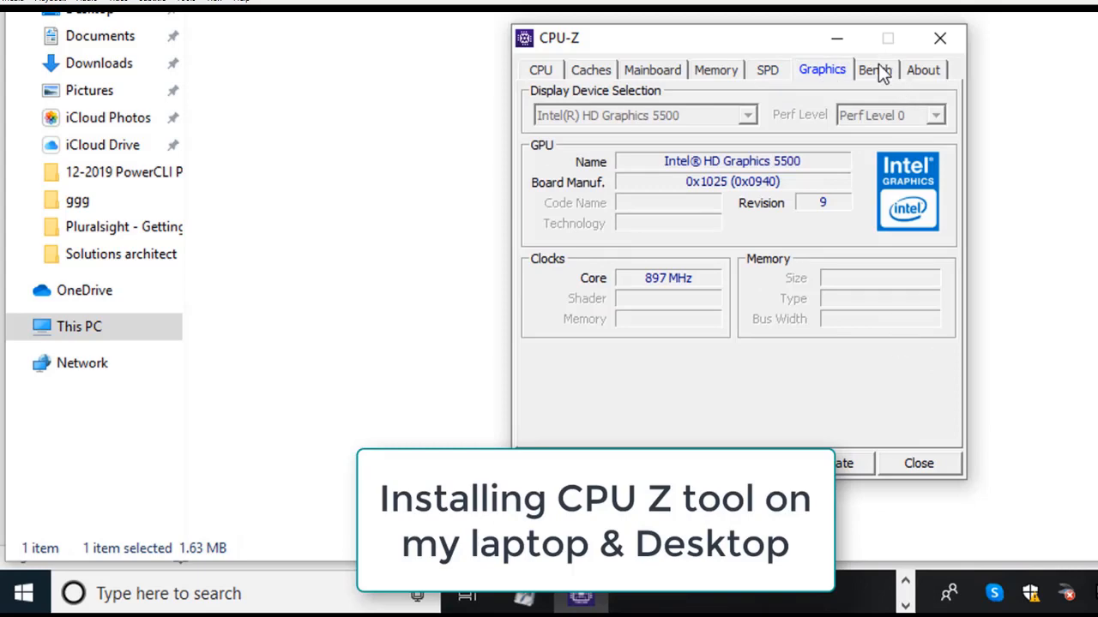
- View the About page showing CPU-Z version 1.79.1, then the Intel HD Graphics 5500 details
click(923, 70)
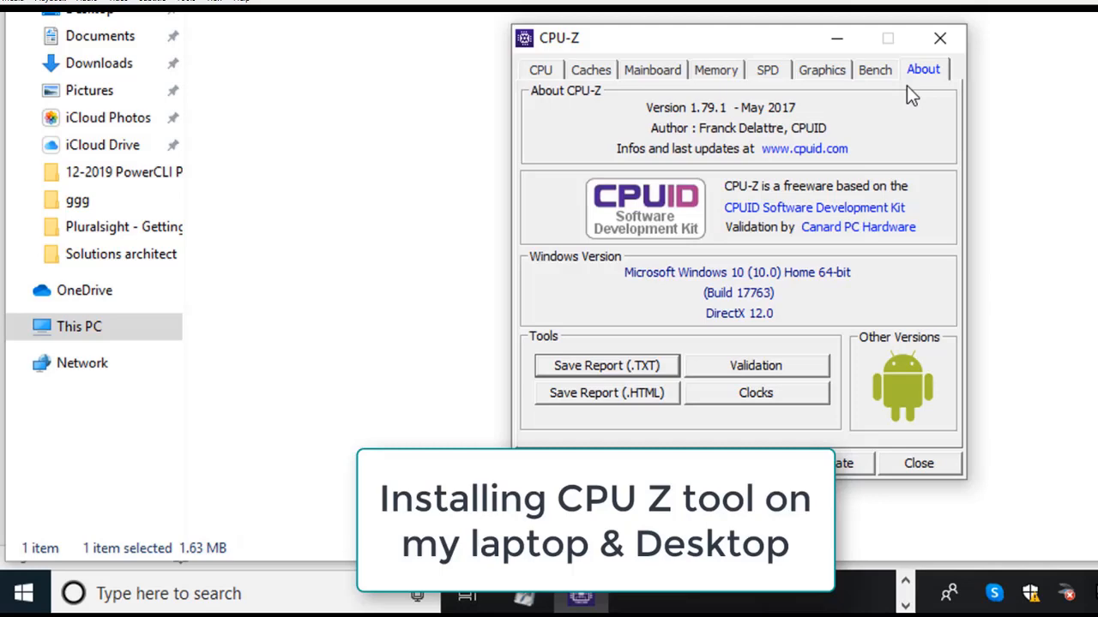
click(766, 70)
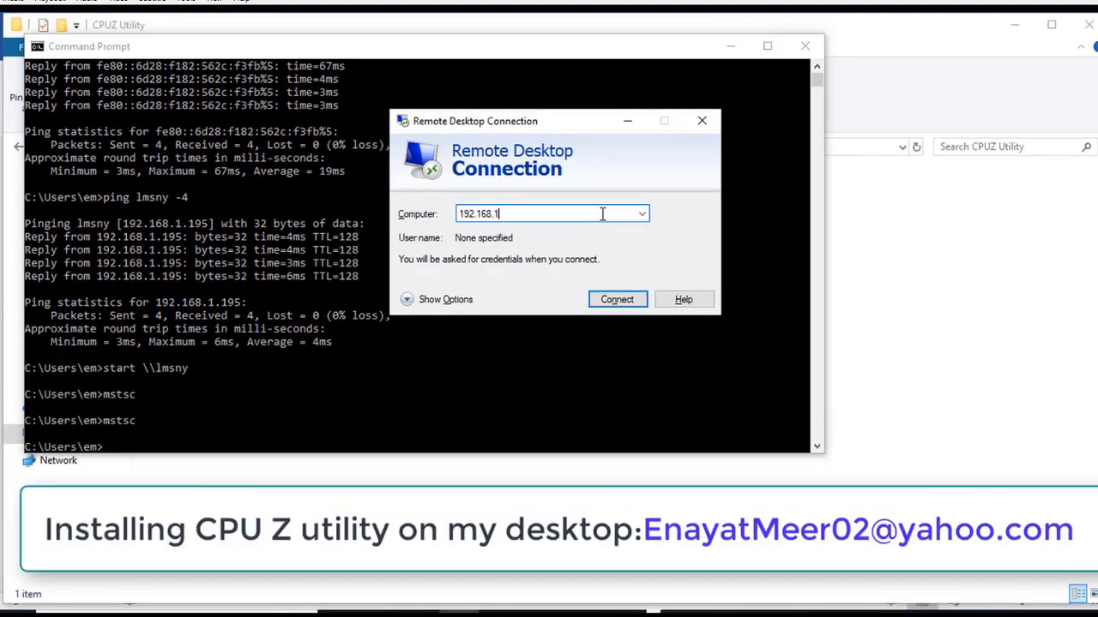
- Connect Remote Desktop to the computer at 192.168.1.195
text(195)
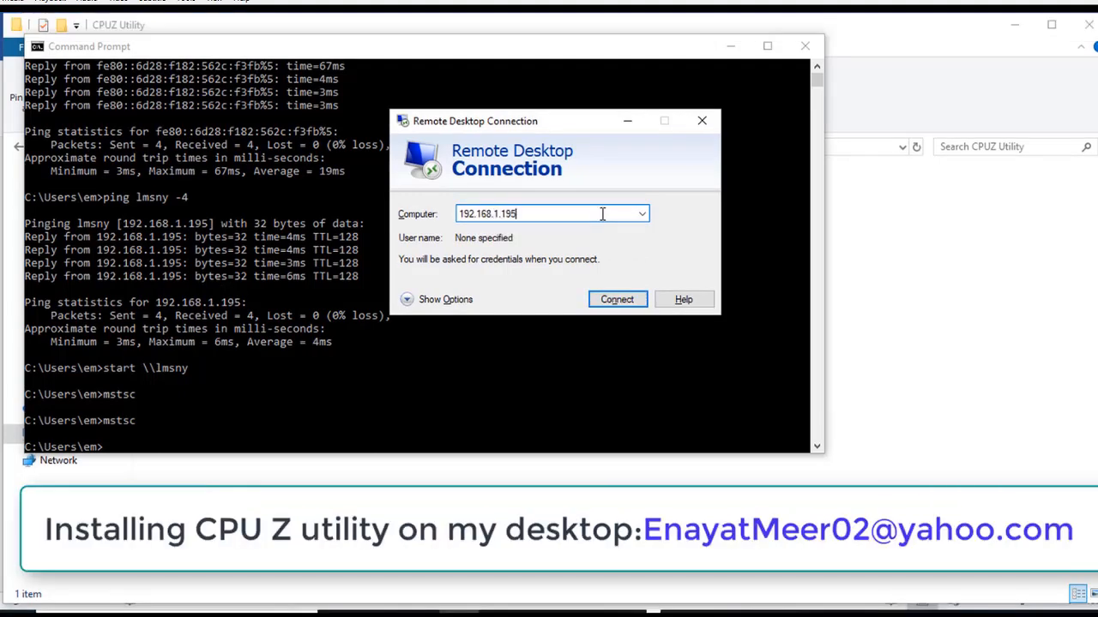
click(616, 299)
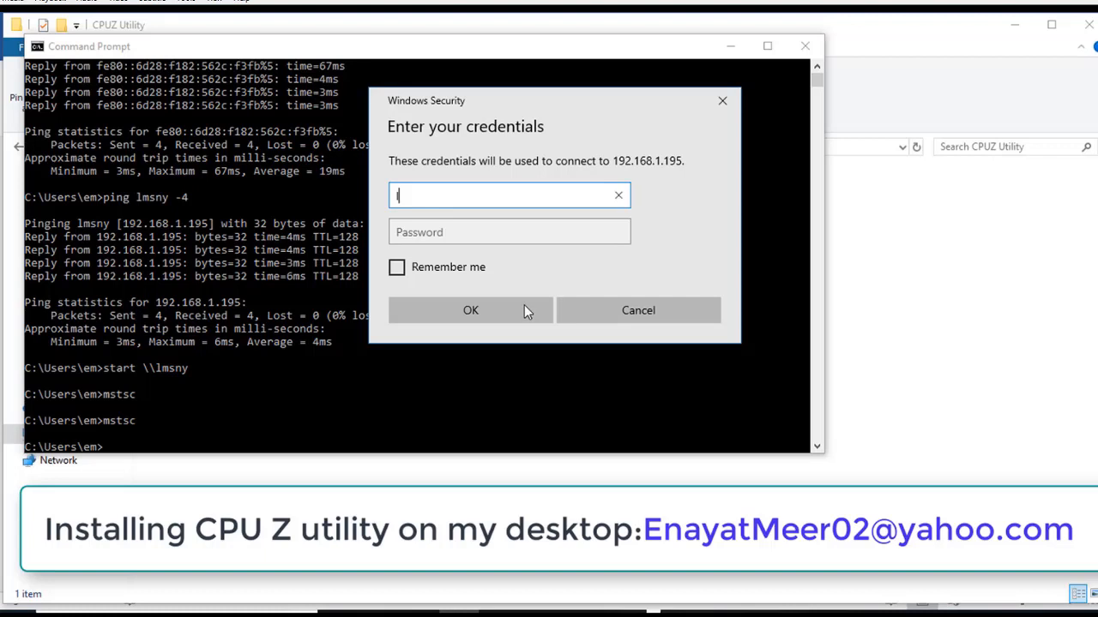
- Sign in as msny\enayat and accept the certificate warning to reach the remote desktop
text(msny)
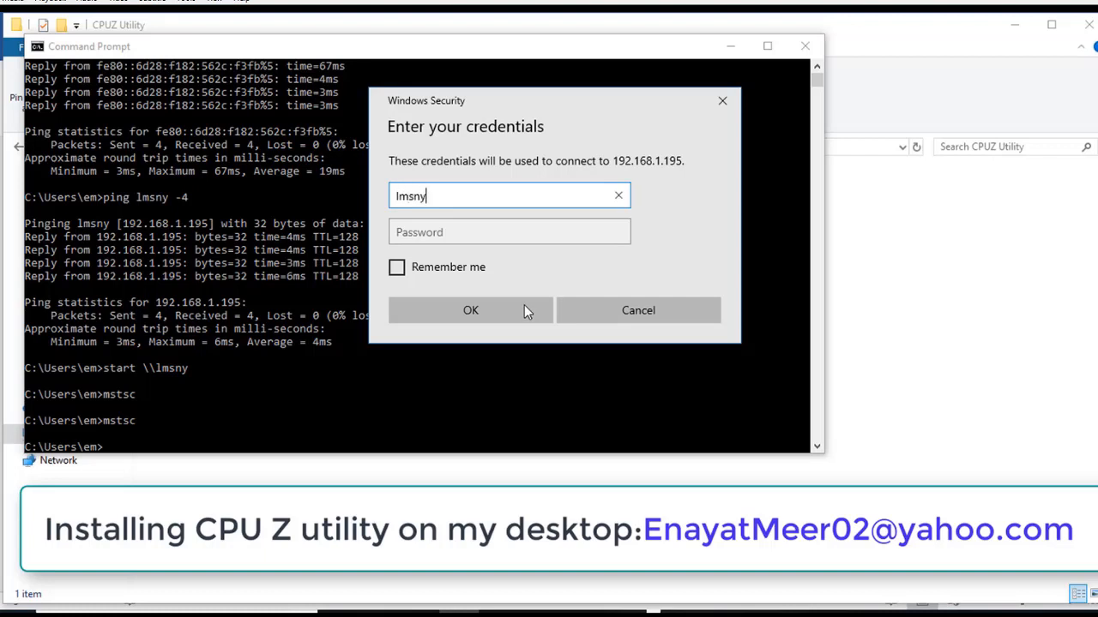
text(\enayat)
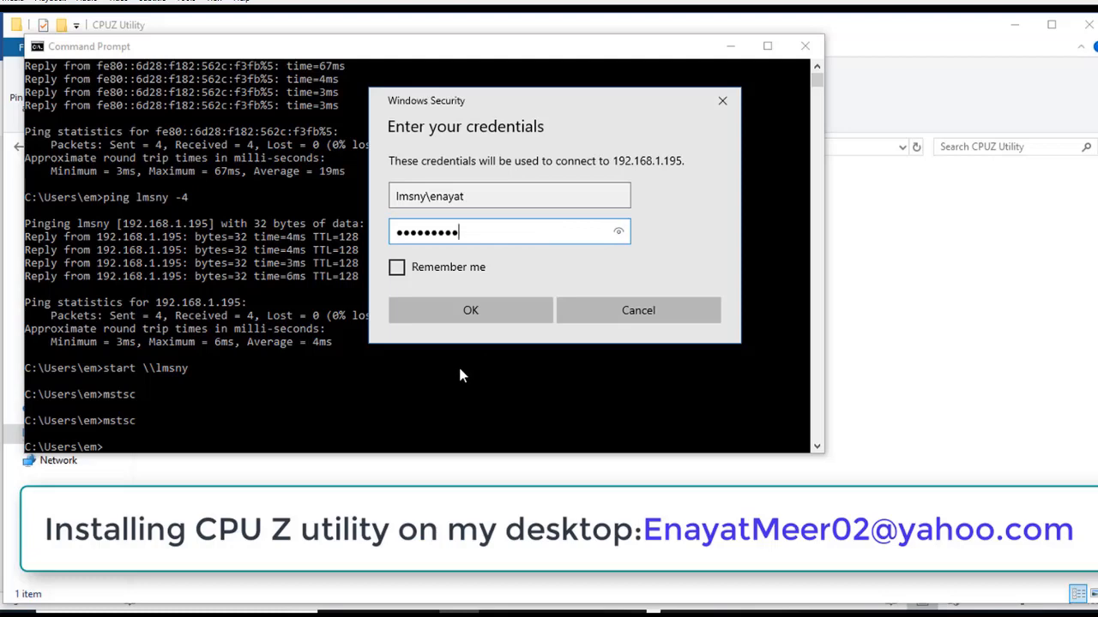
mouse_move(496, 335)
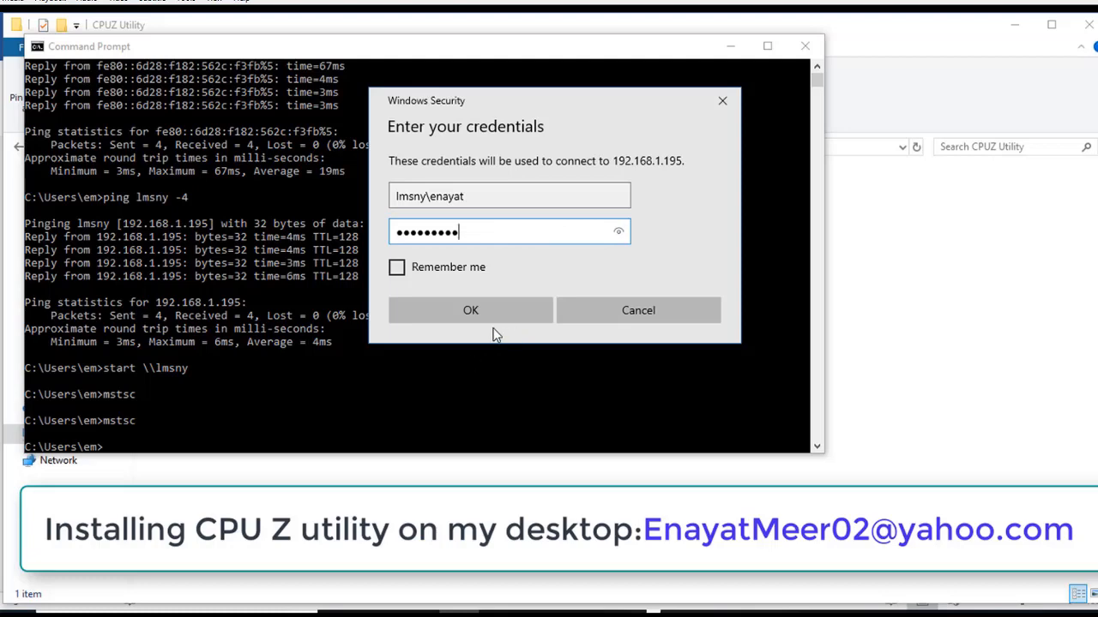
click(470, 310)
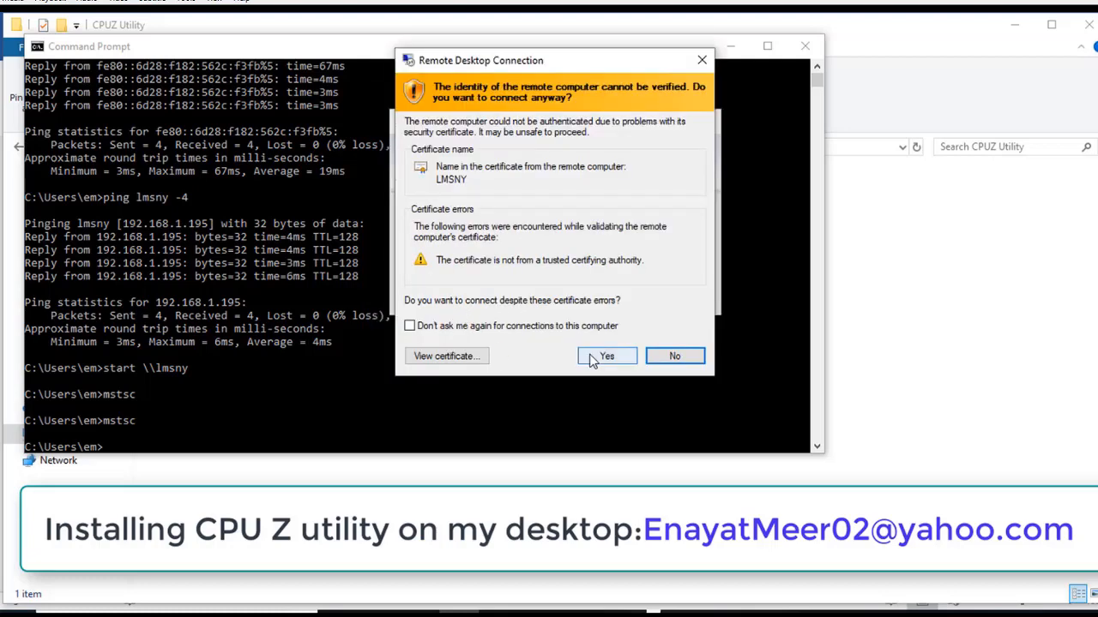
click(607, 356)
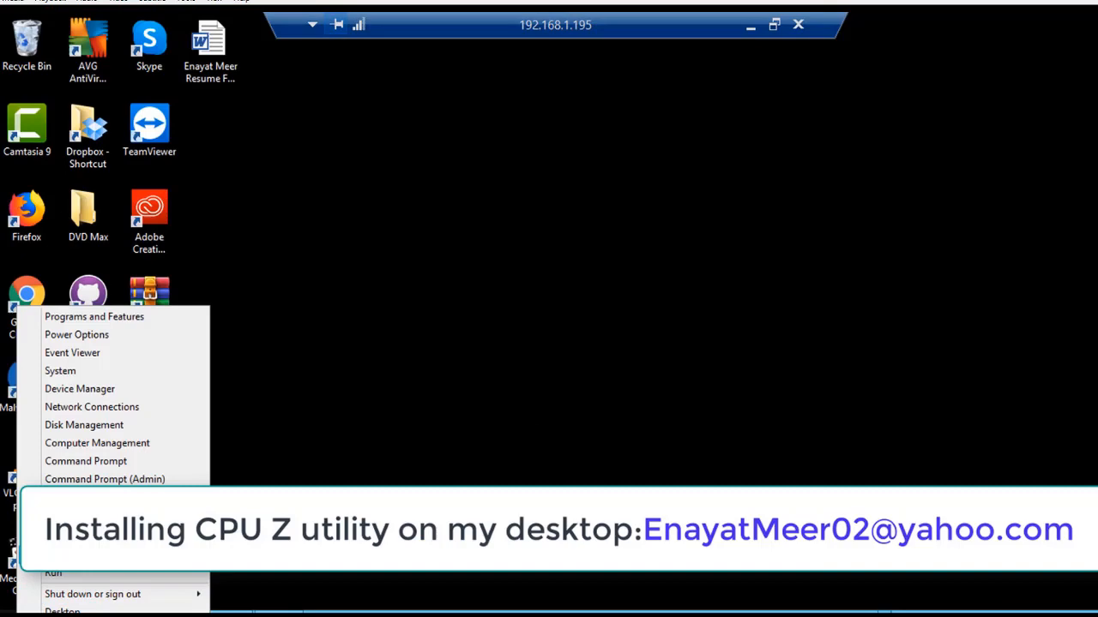
- In File Explorer go to the \\lmsny share, enter the BInfo folder and launch cpu-z_1.79-en.exe
click(476, 390)
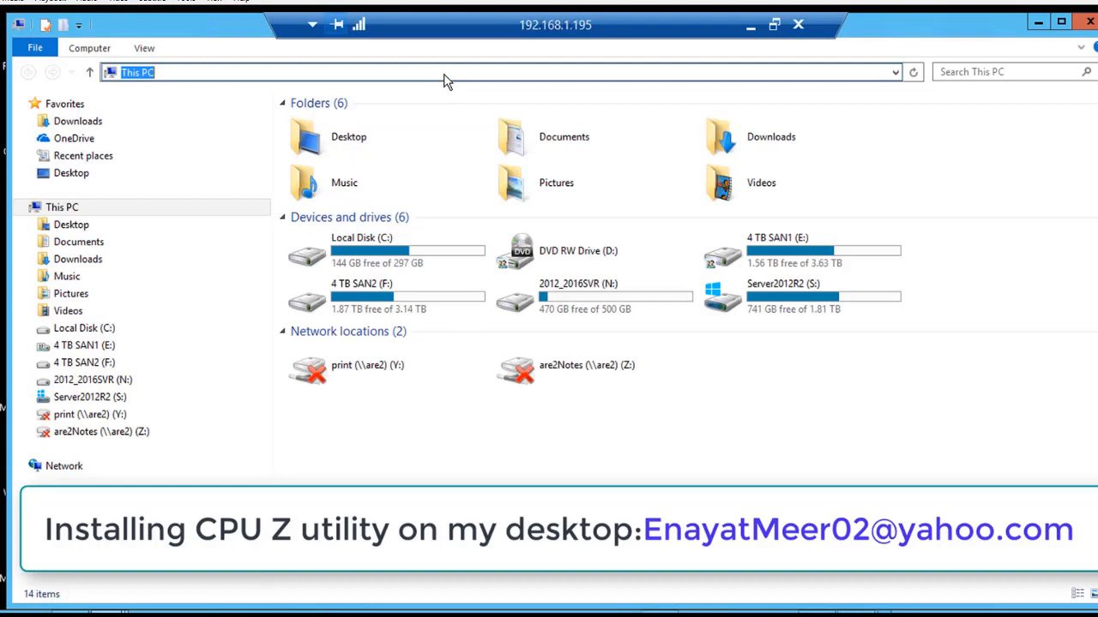
text(\\)
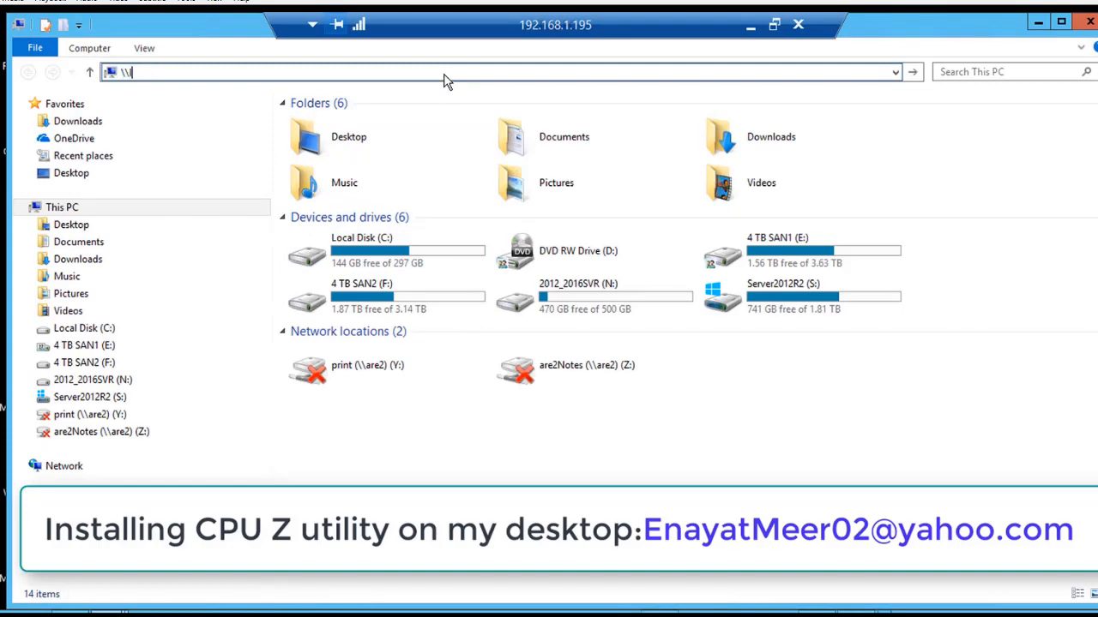
key(Return)
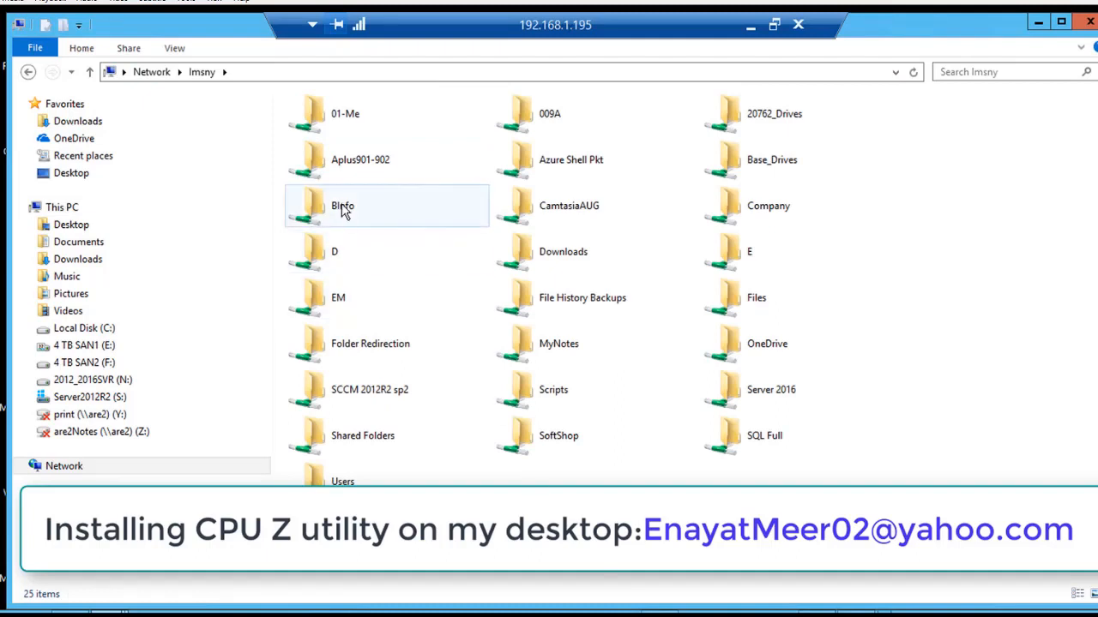
double_click(342, 206)
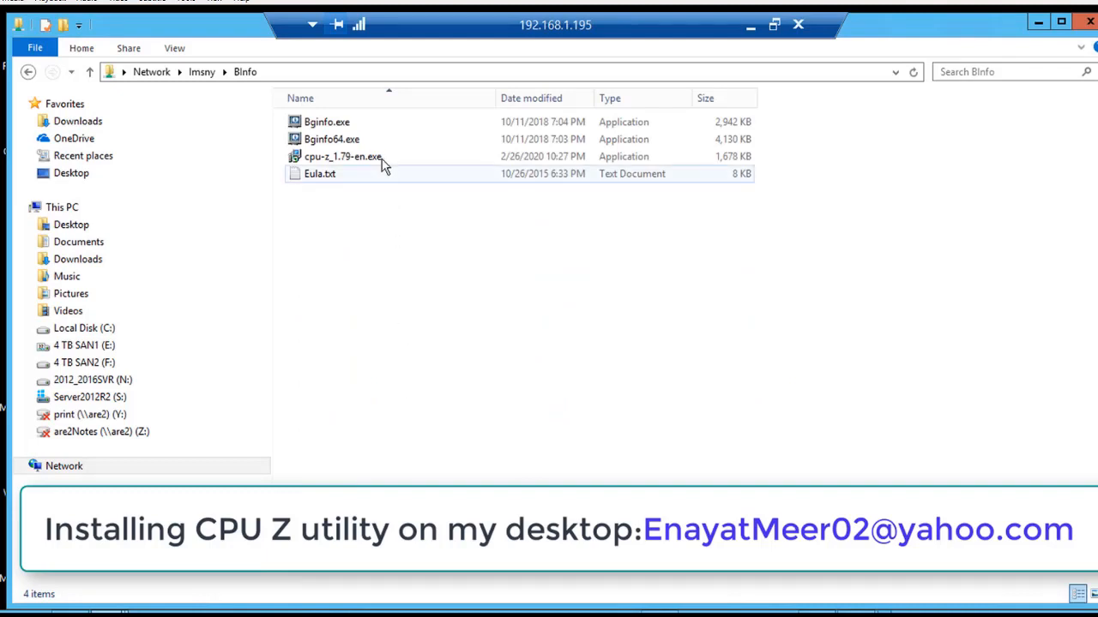
double_click(342, 156)
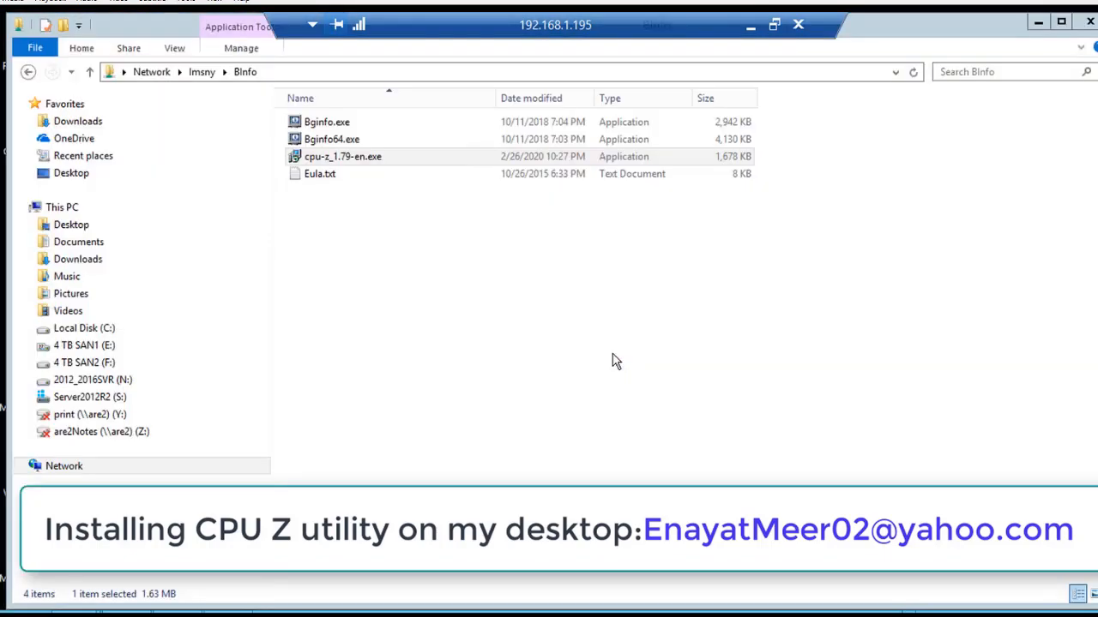
- Install CPU-Z on the remote computer with the default folder and desktop icon, ending at the readme
double_click(342, 156)
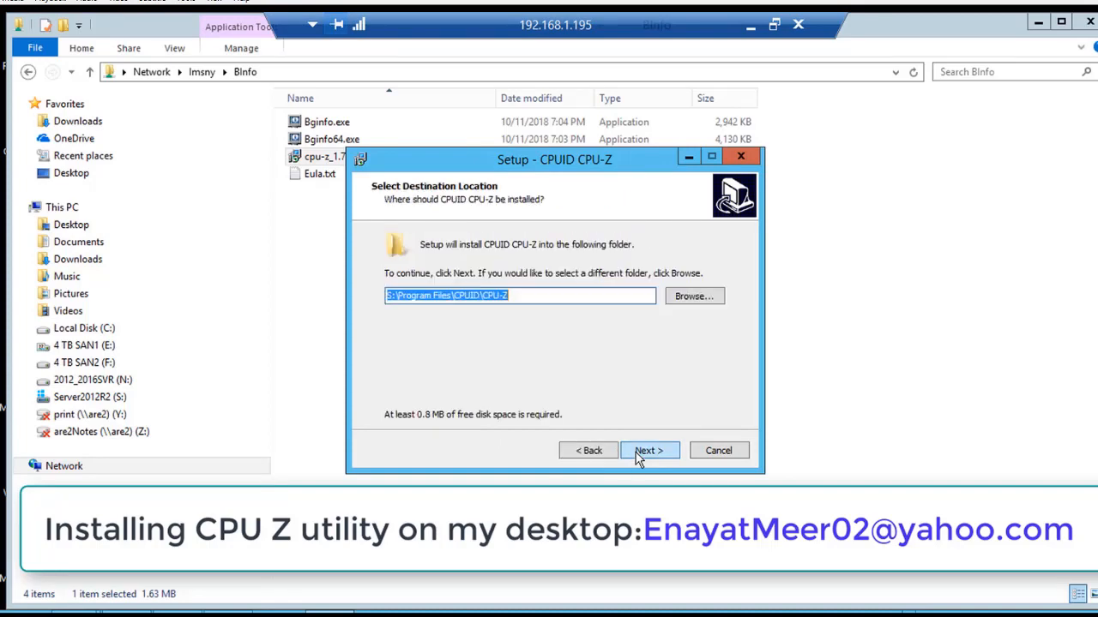
click(648, 450)
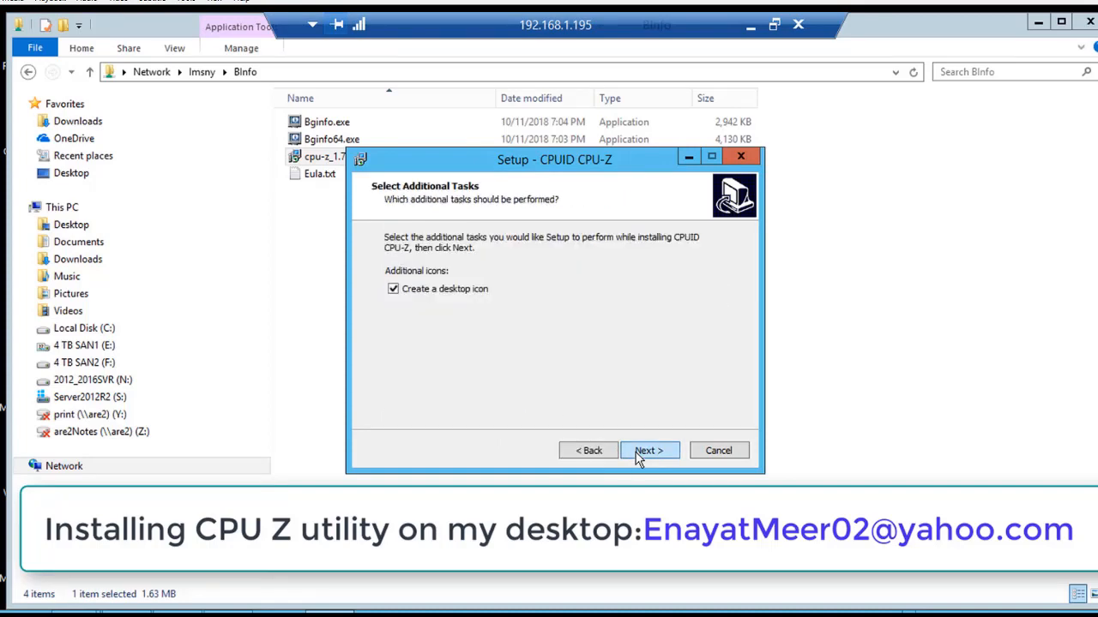
click(650, 450)
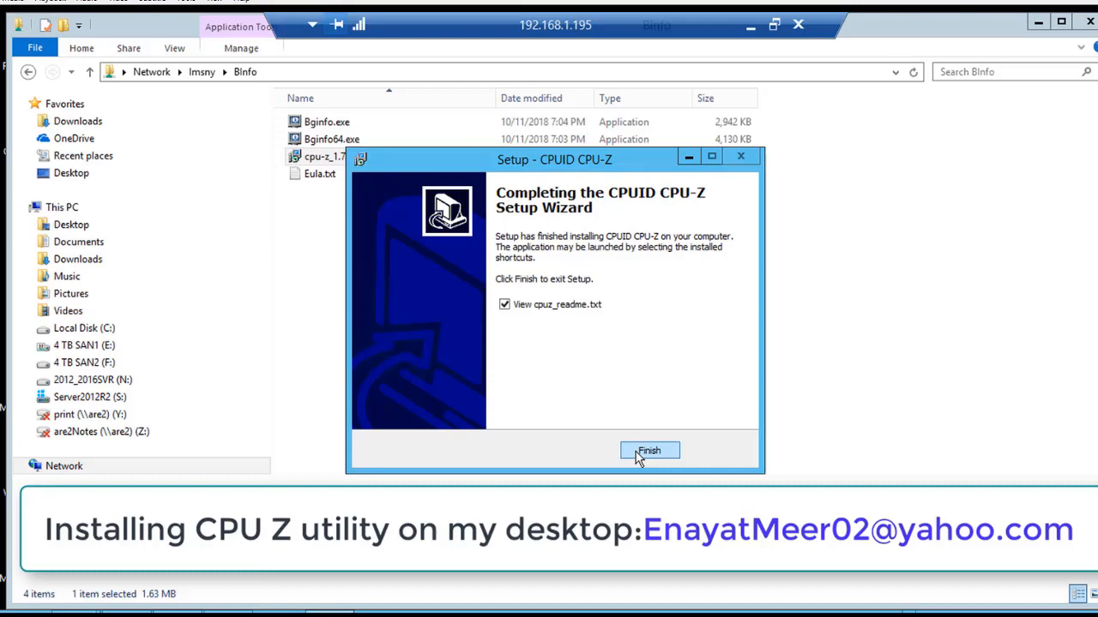
click(649, 450)
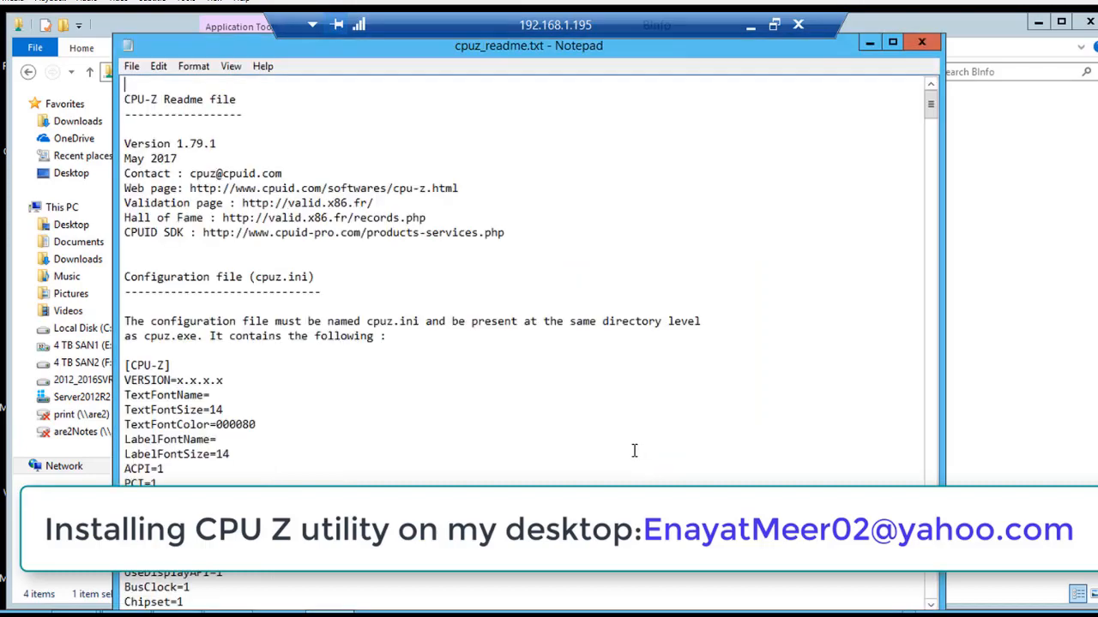
scroll(down, 3)
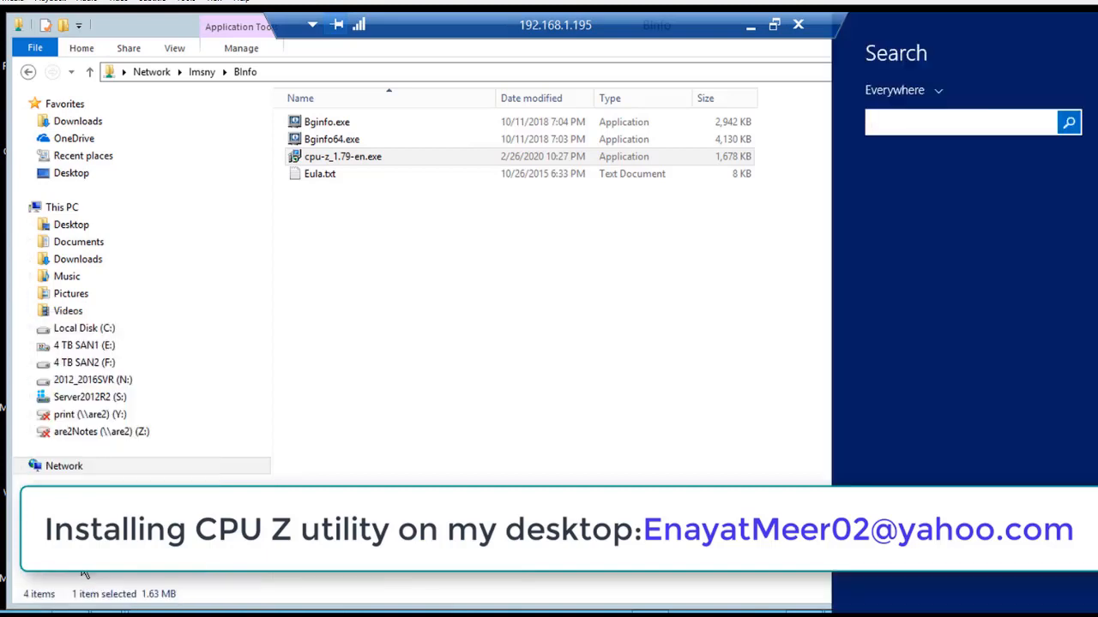
- Search the remote computer for 'cpu-z'
text(cpu)
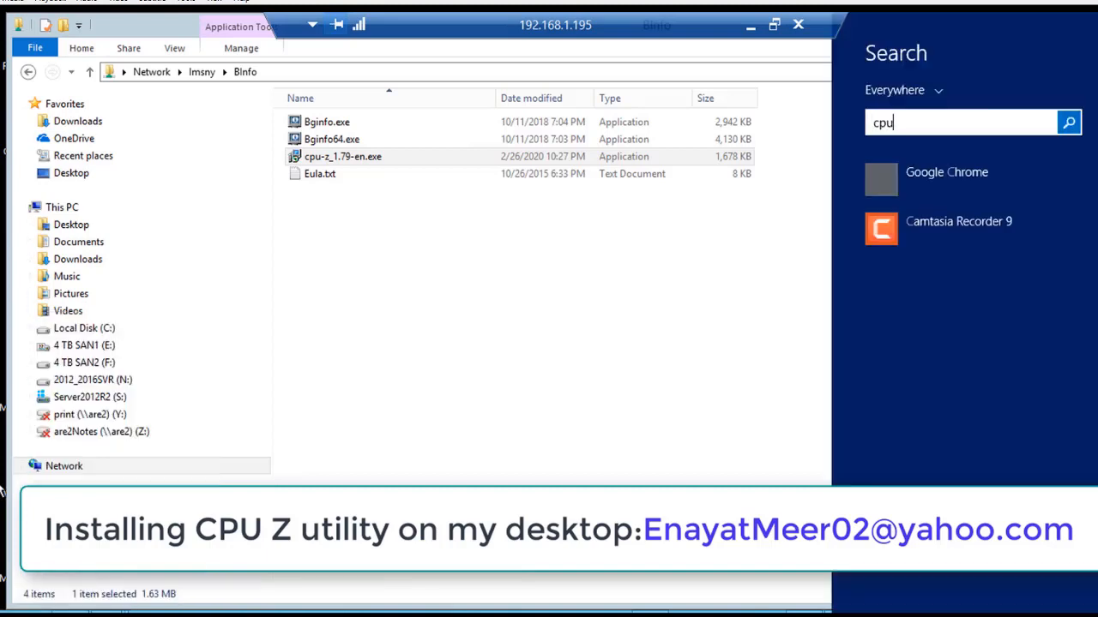
text(-z)
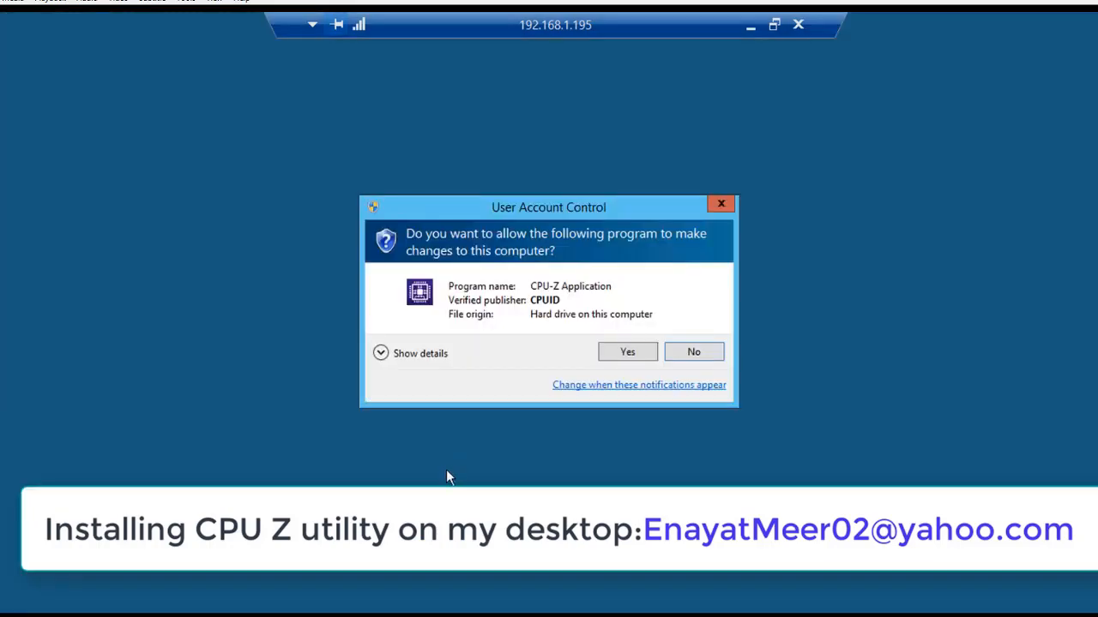
- Approve the UAC prompt so CPU-Z shows the Intel Core i7-4820K with 4 cores and 8 threads
click(626, 351)
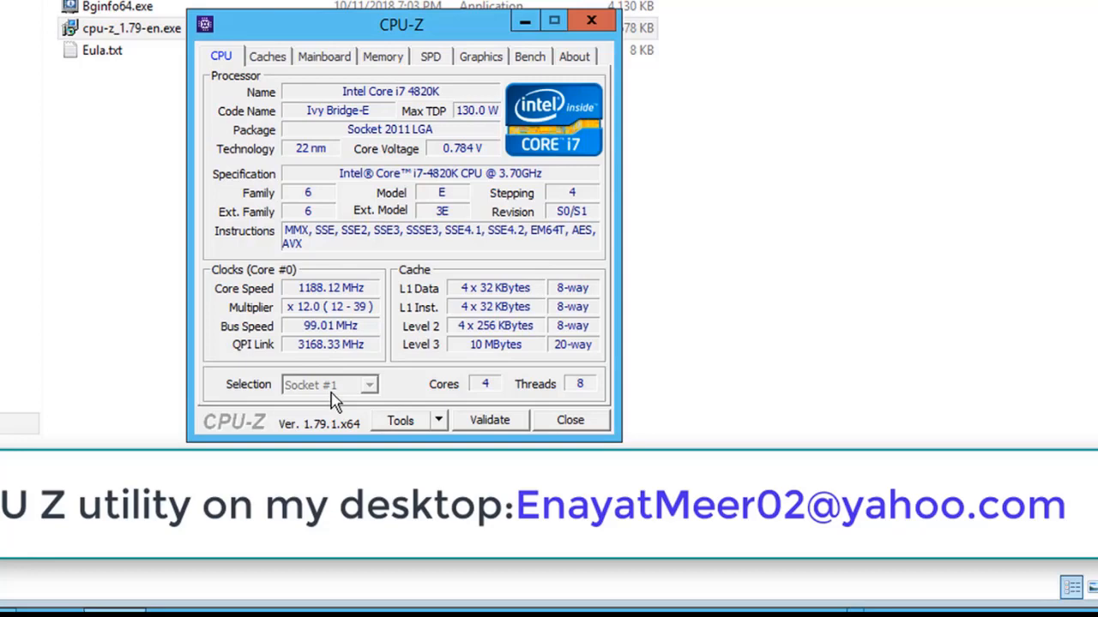
mouse_move(283, 82)
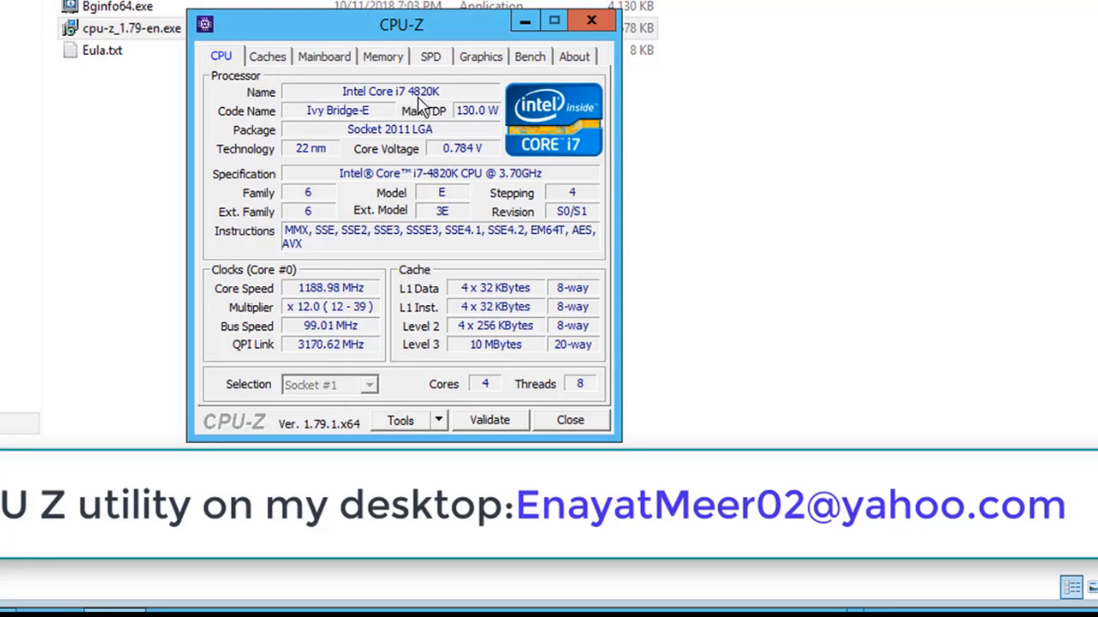
mouse_move(442, 144)
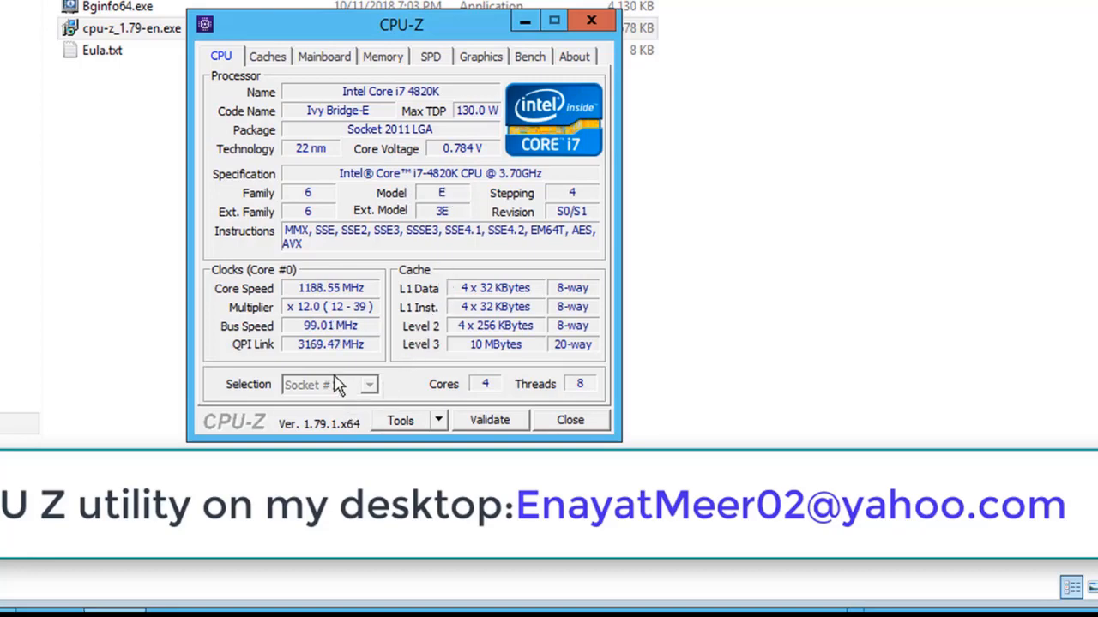
- Review the caches, the ASUS P9X79 LE mainboard, and the 64 GB quad-channel DDR3 memory summary
click(267, 56)
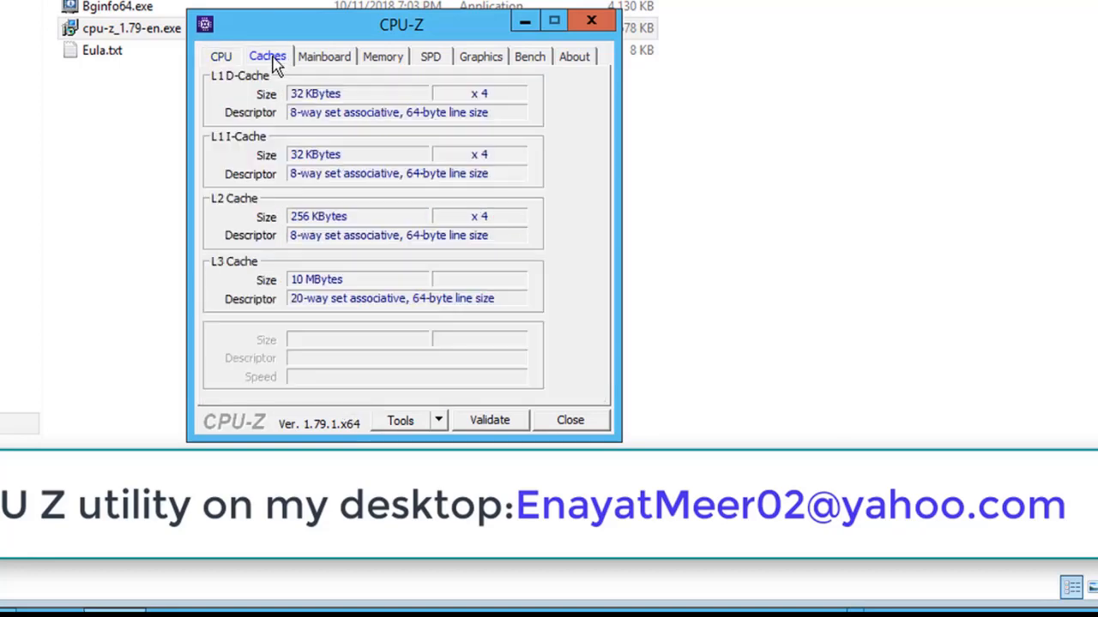
mouse_move(332, 293)
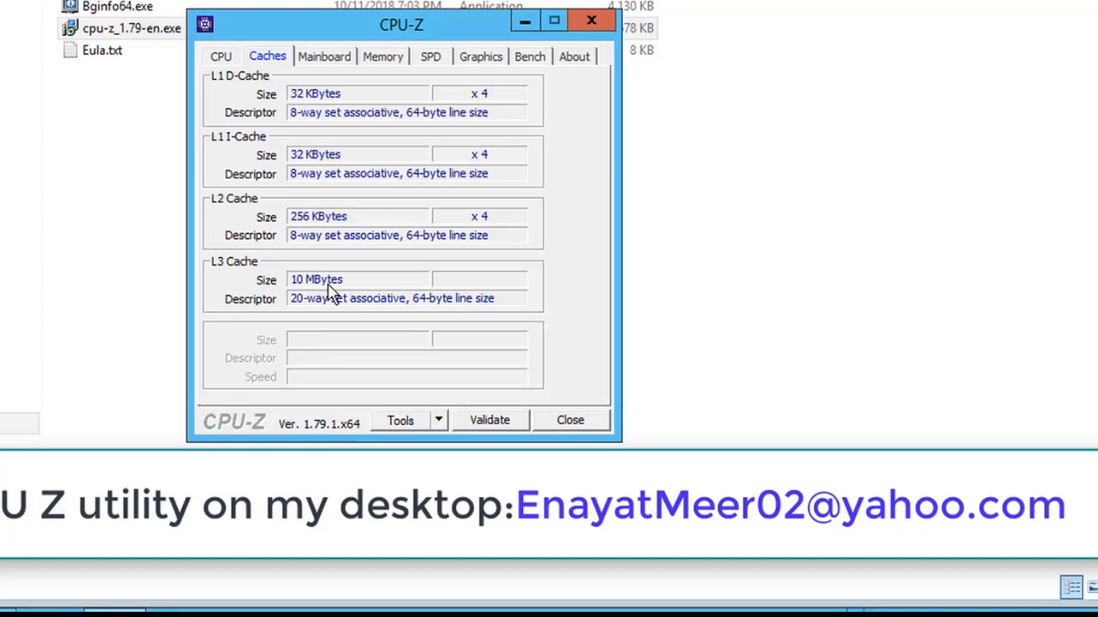
mouse_move(253, 261)
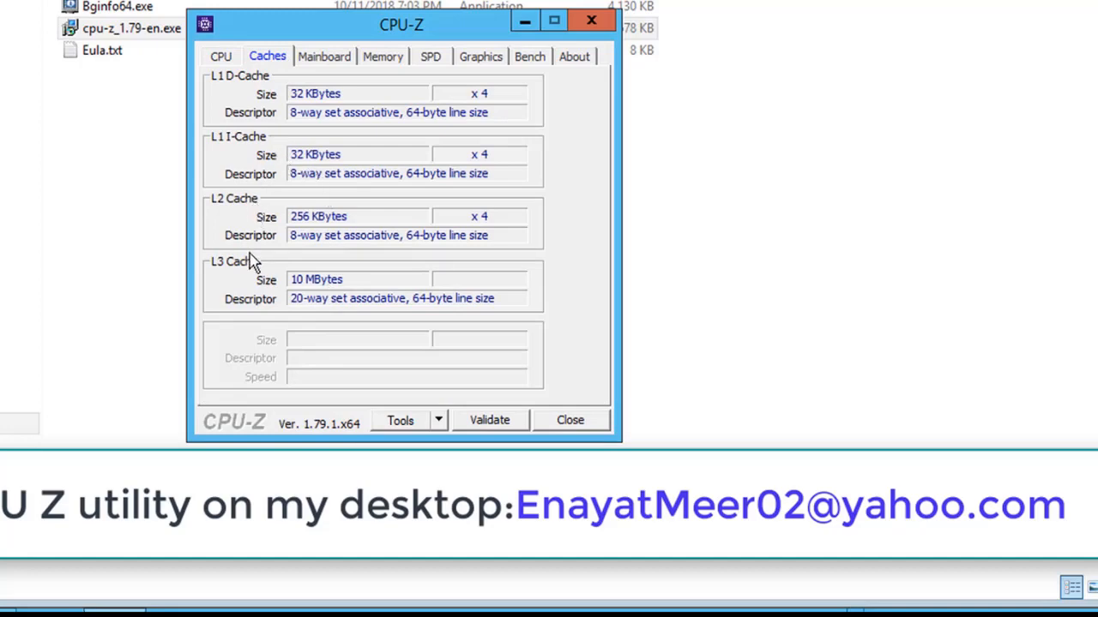
mouse_move(324, 79)
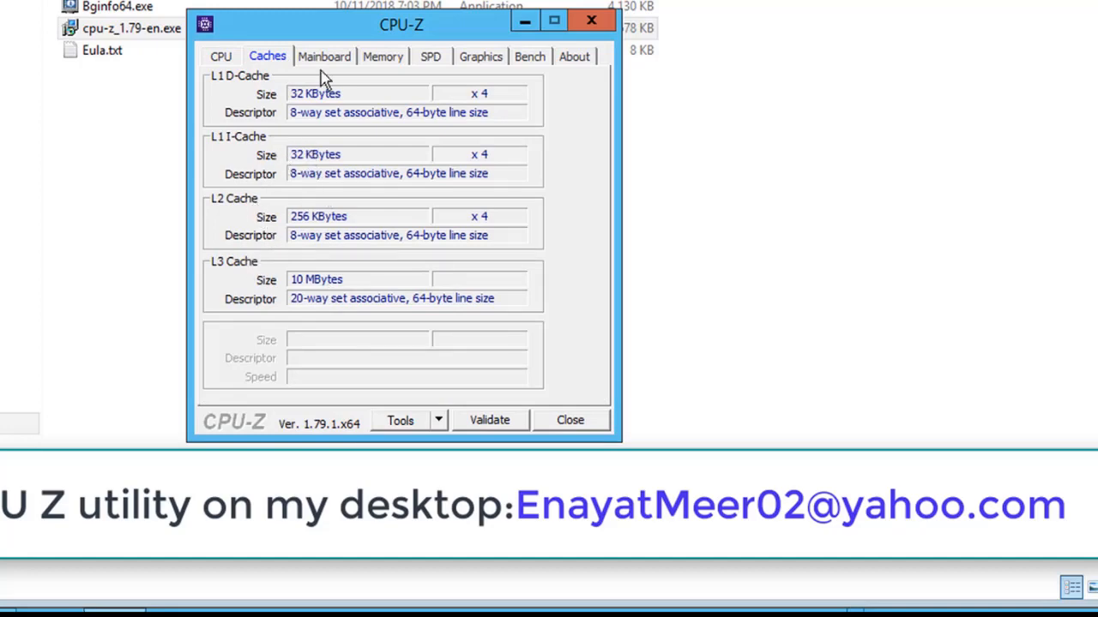
click(324, 55)
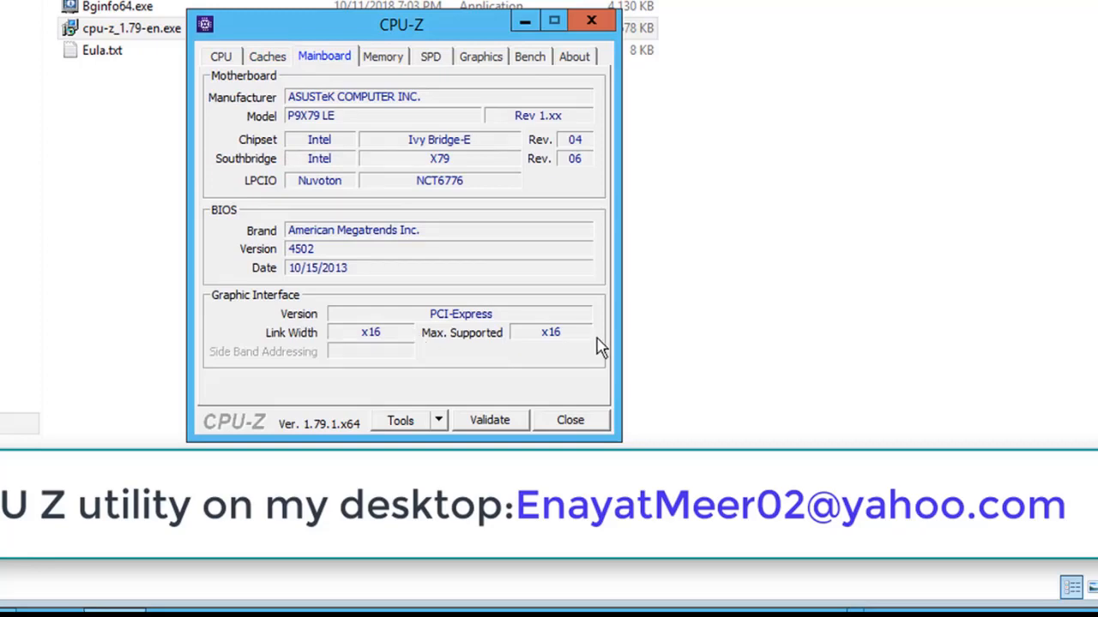
mouse_move(351, 302)
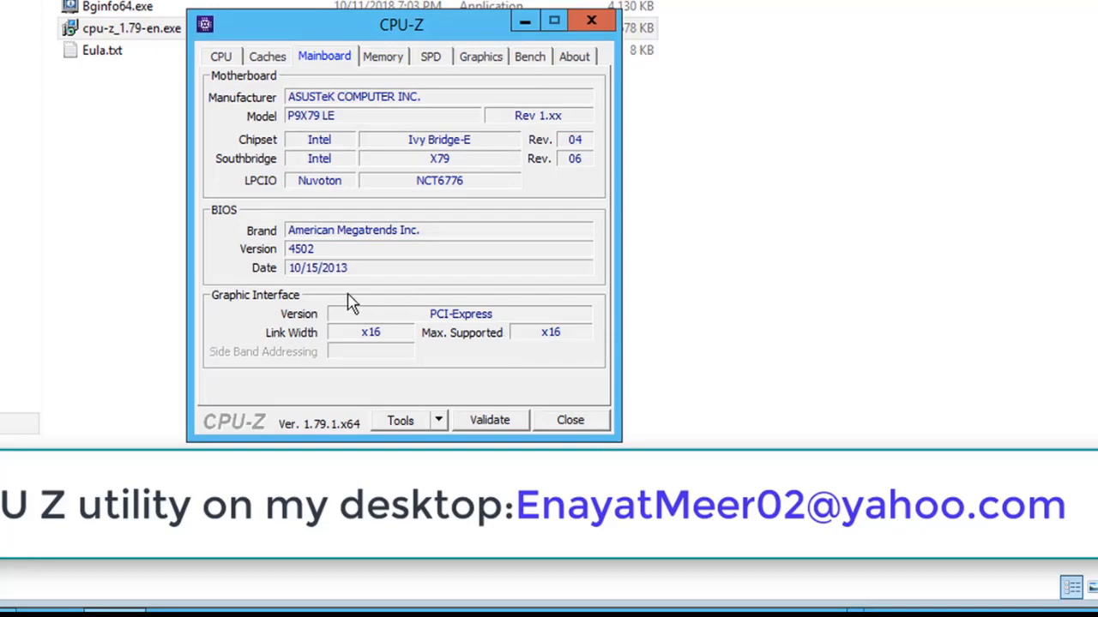
mouse_move(294, 274)
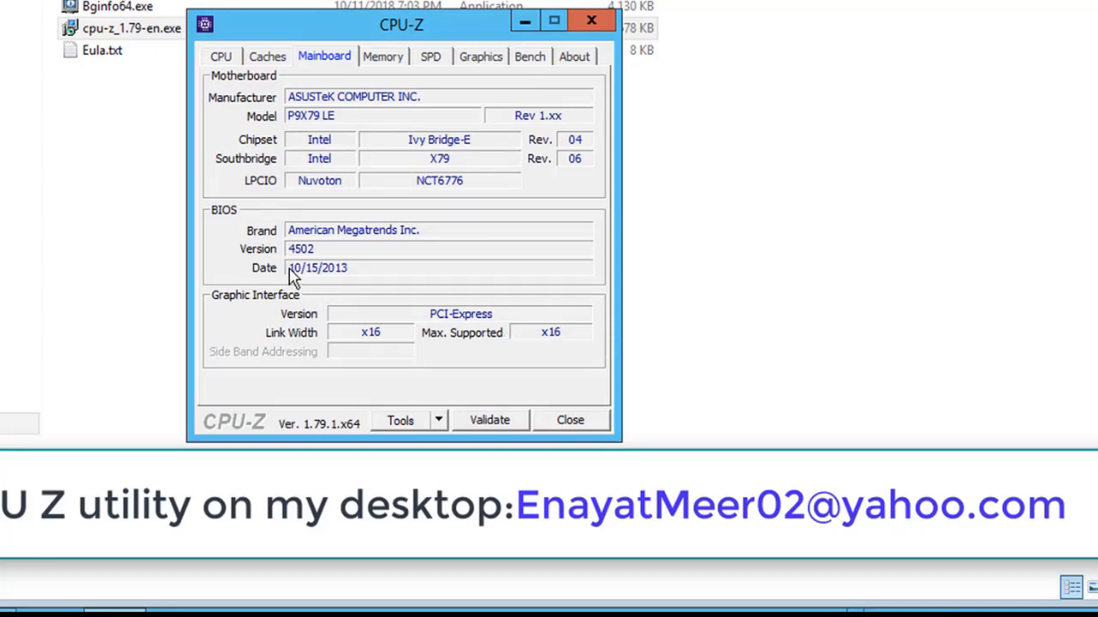
mouse_move(384, 56)
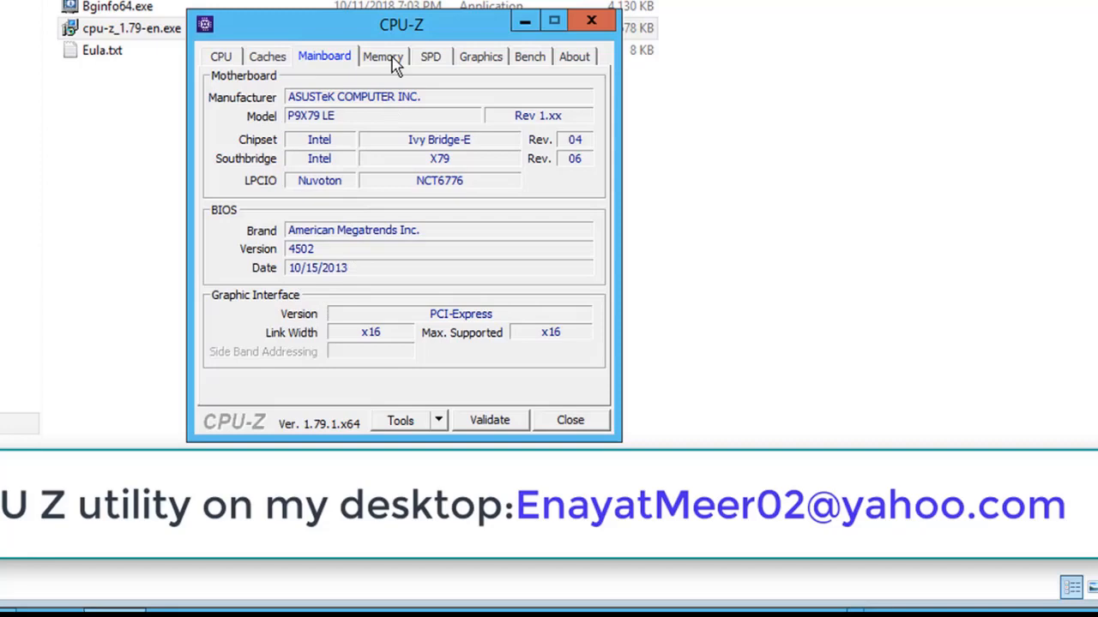
click(382, 56)
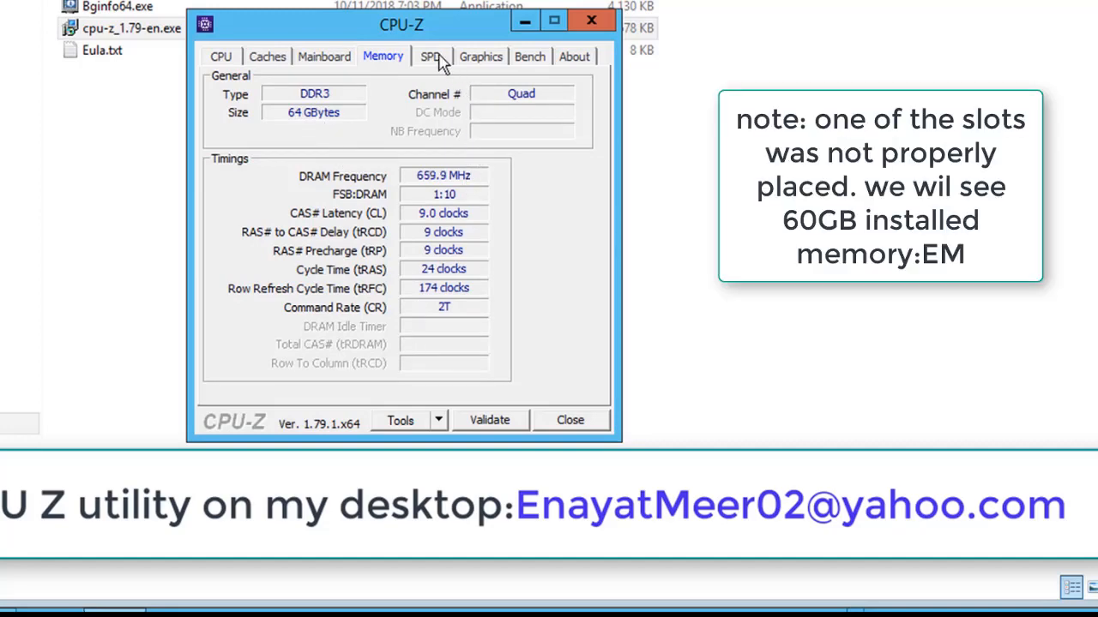
- Review the SPD details for memory slots #3, #4 and #5, each an 8 GB Corsair DDR3 module
click(430, 56)
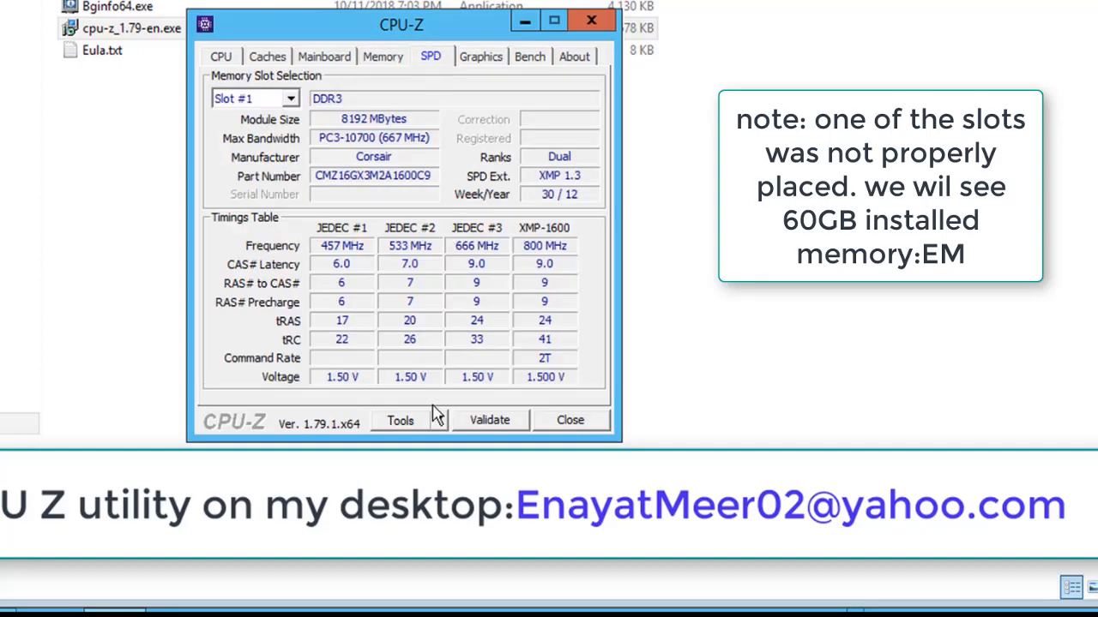
mouse_move(296, 180)
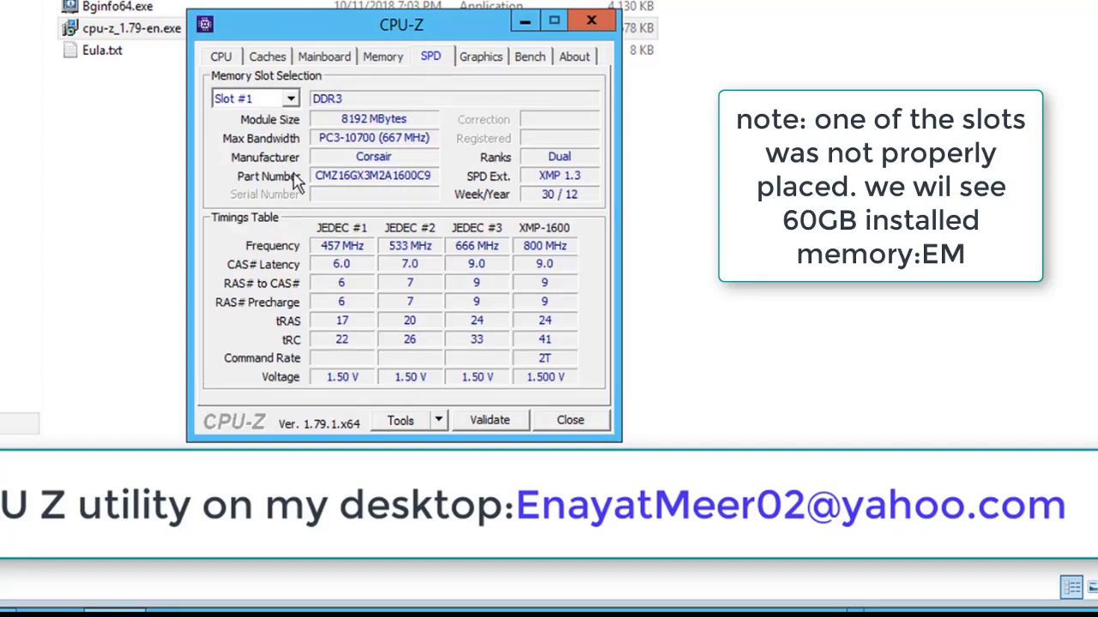
mouse_move(407, 176)
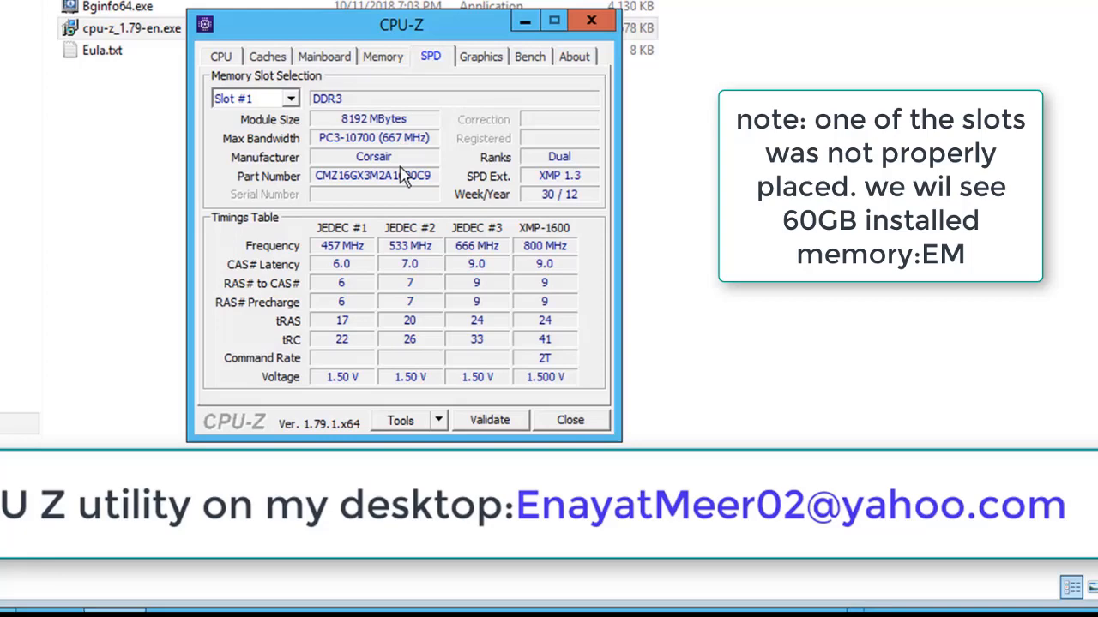
click(292, 97)
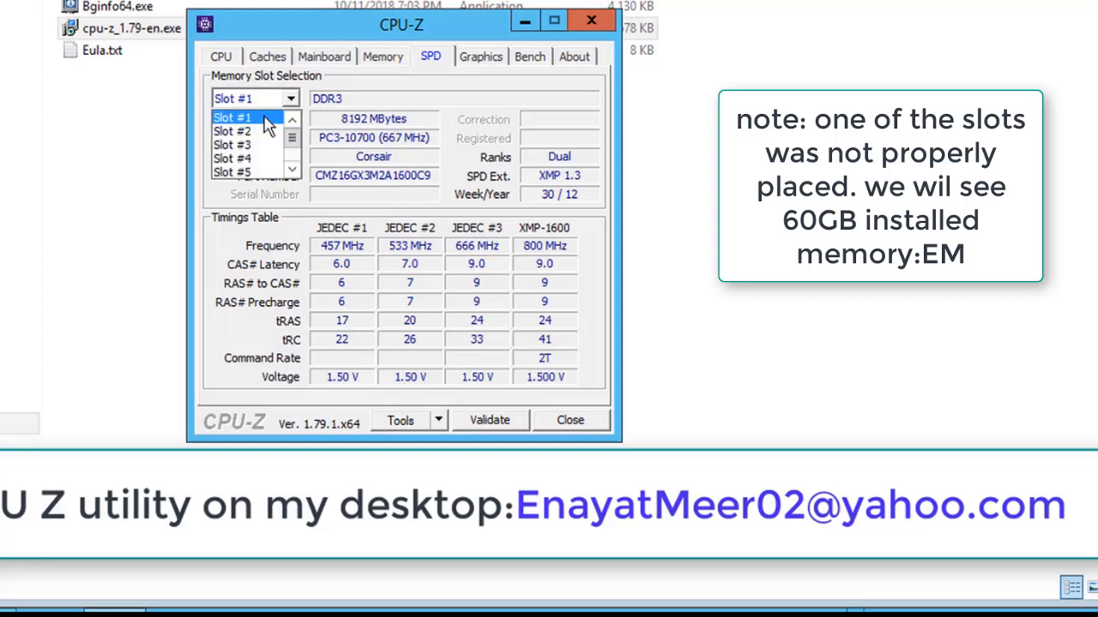
click(233, 131)
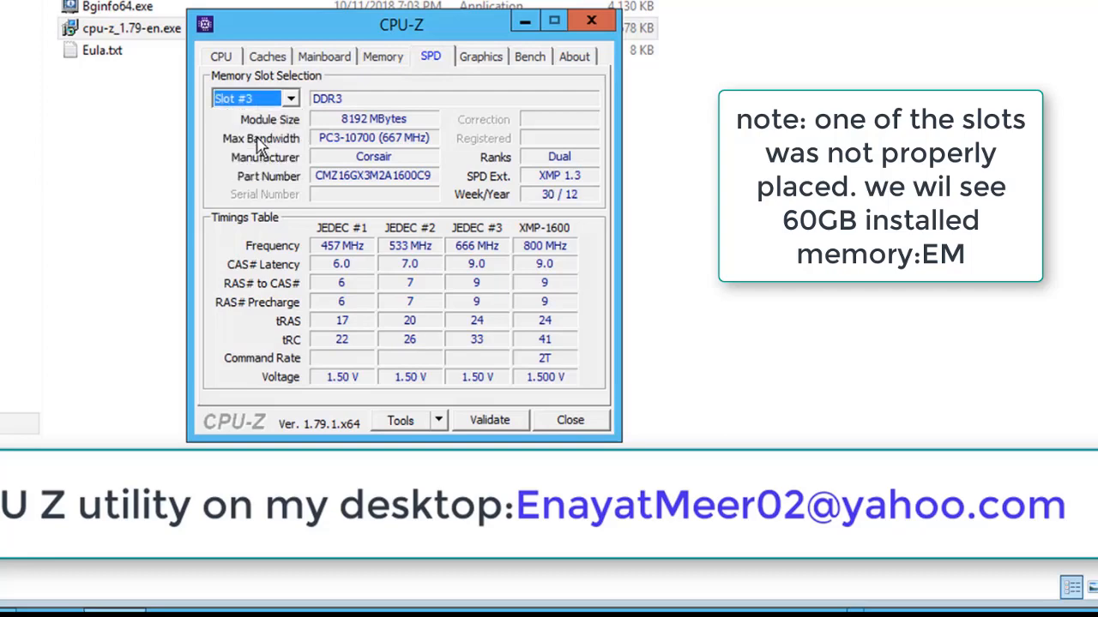
mouse_move(304, 107)
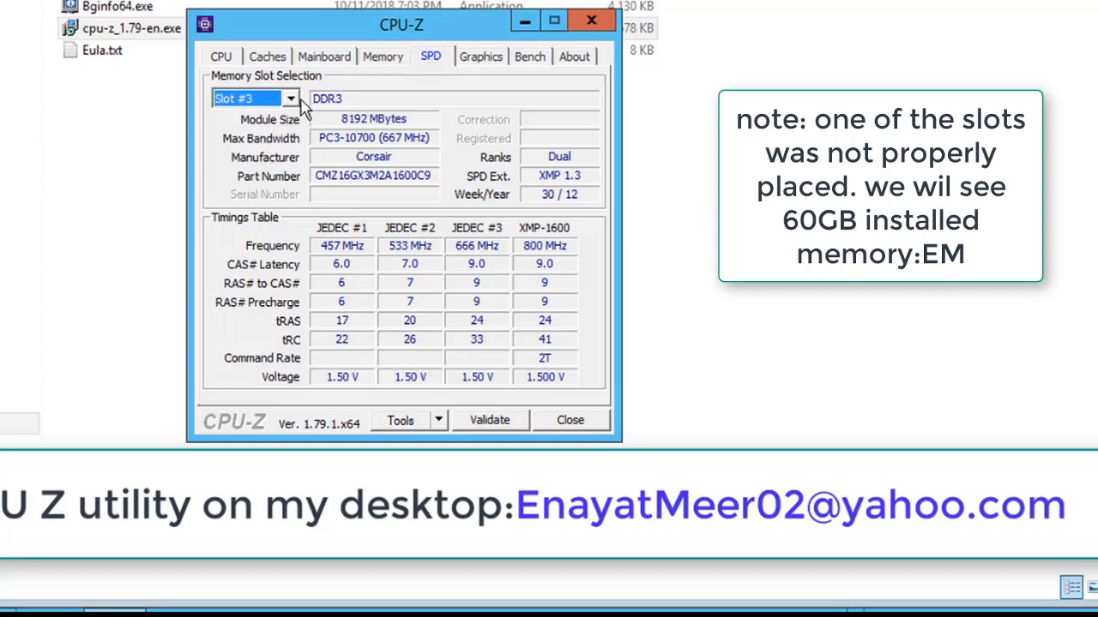
click(289, 98)
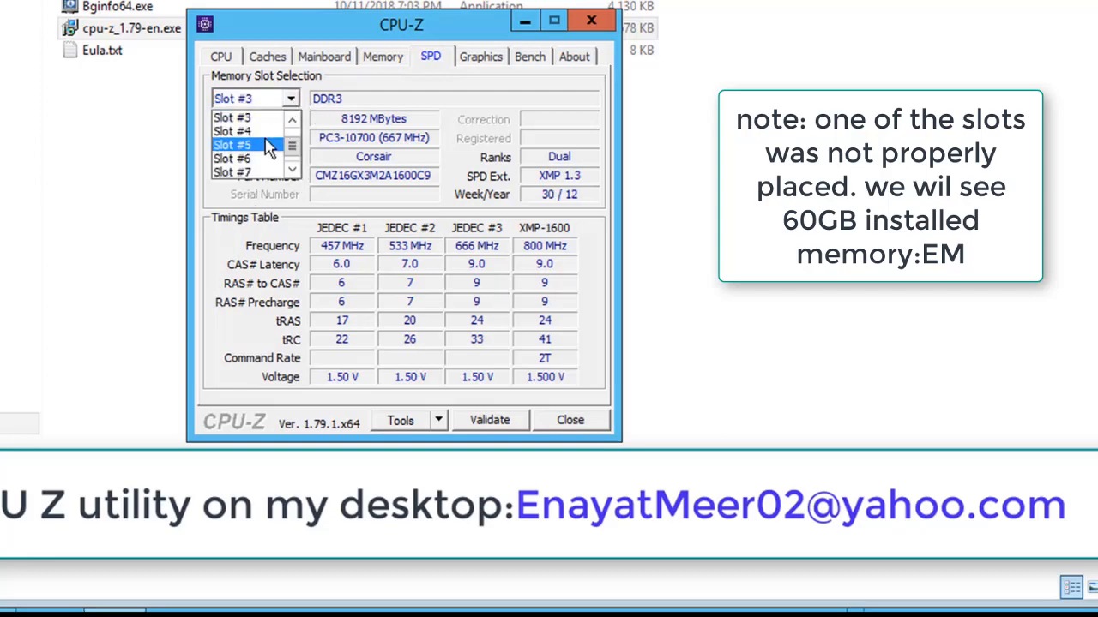
mouse_move(253, 151)
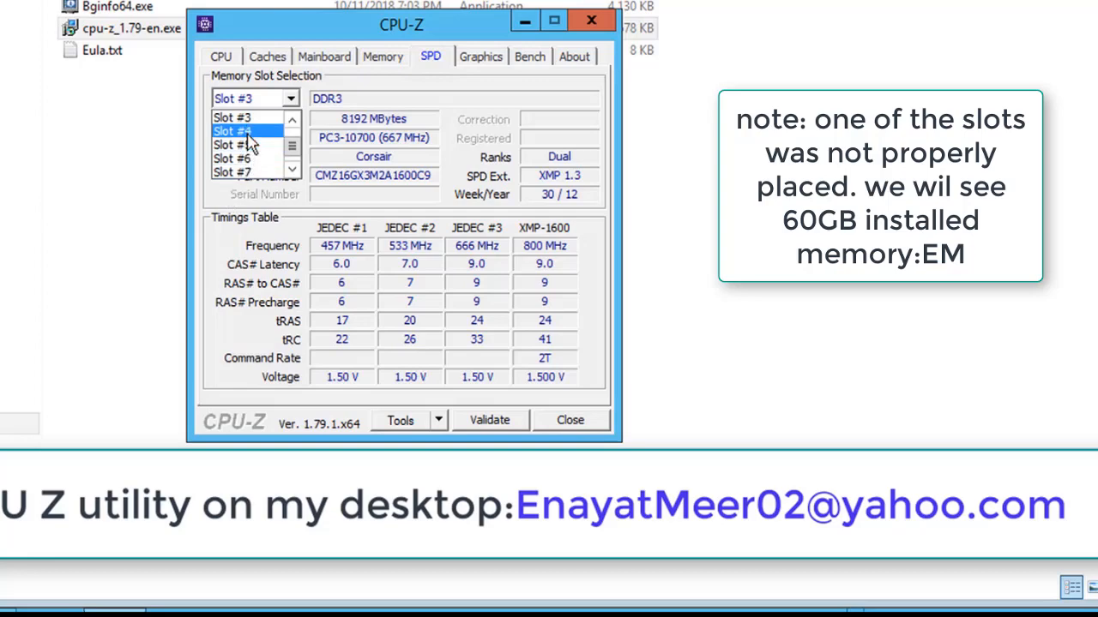
click(236, 130)
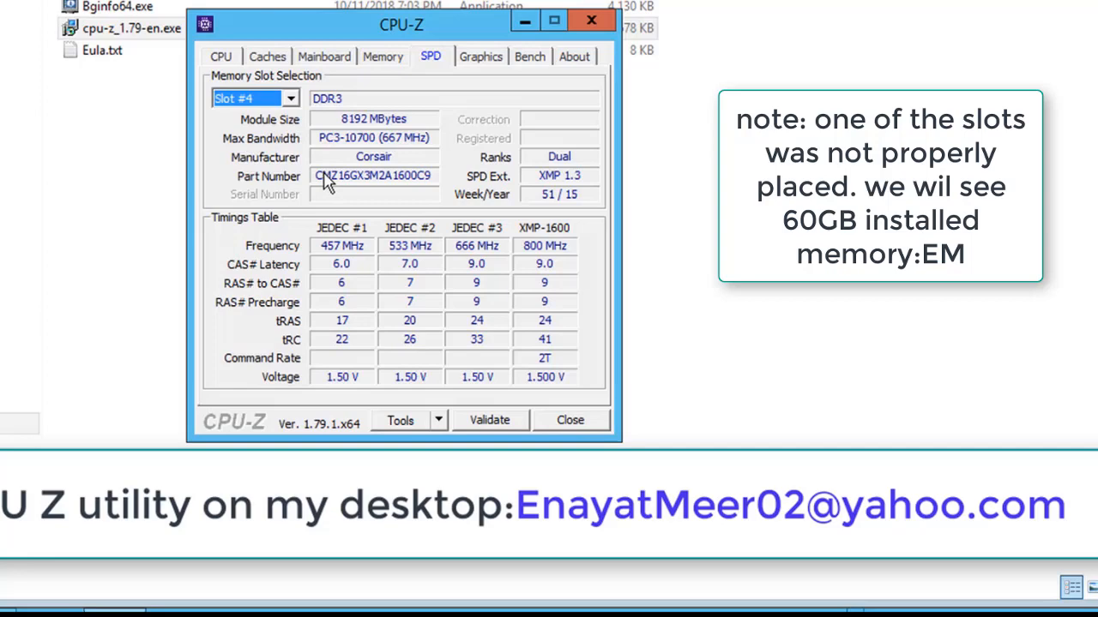
click(292, 98)
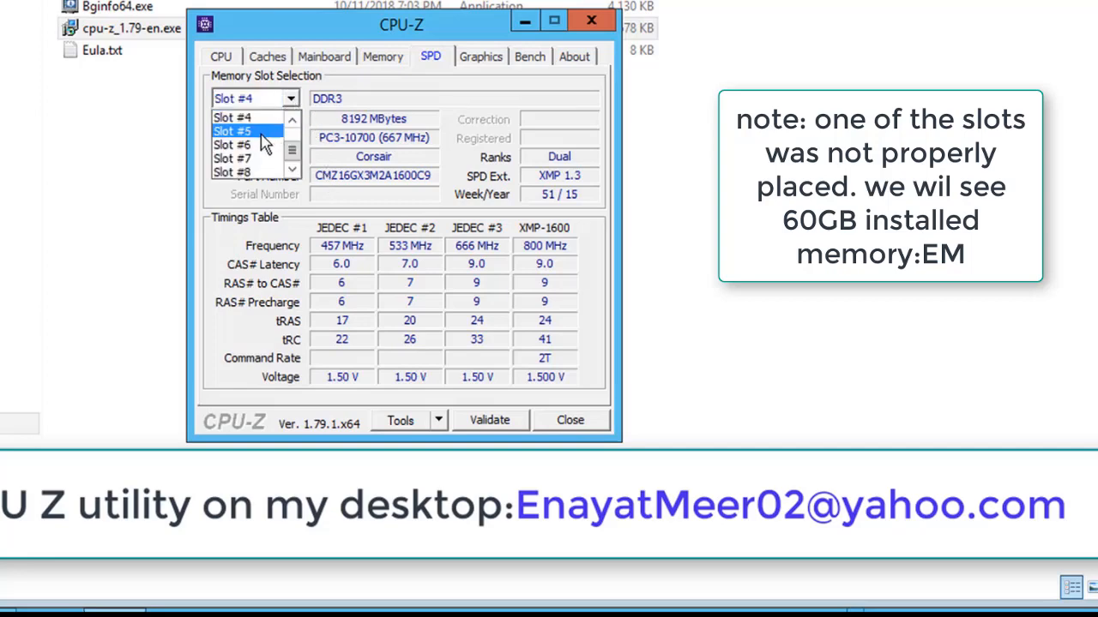
click(234, 131)
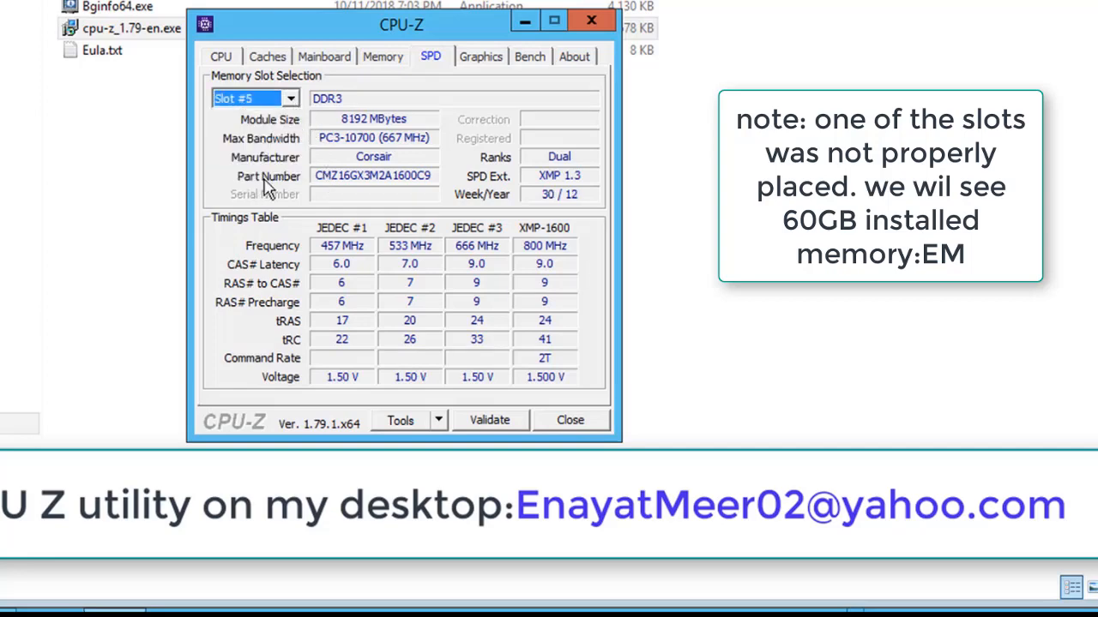
- Continue through slots #6 and #7, then bring up the Win+X quick-access menu
click(292, 97)
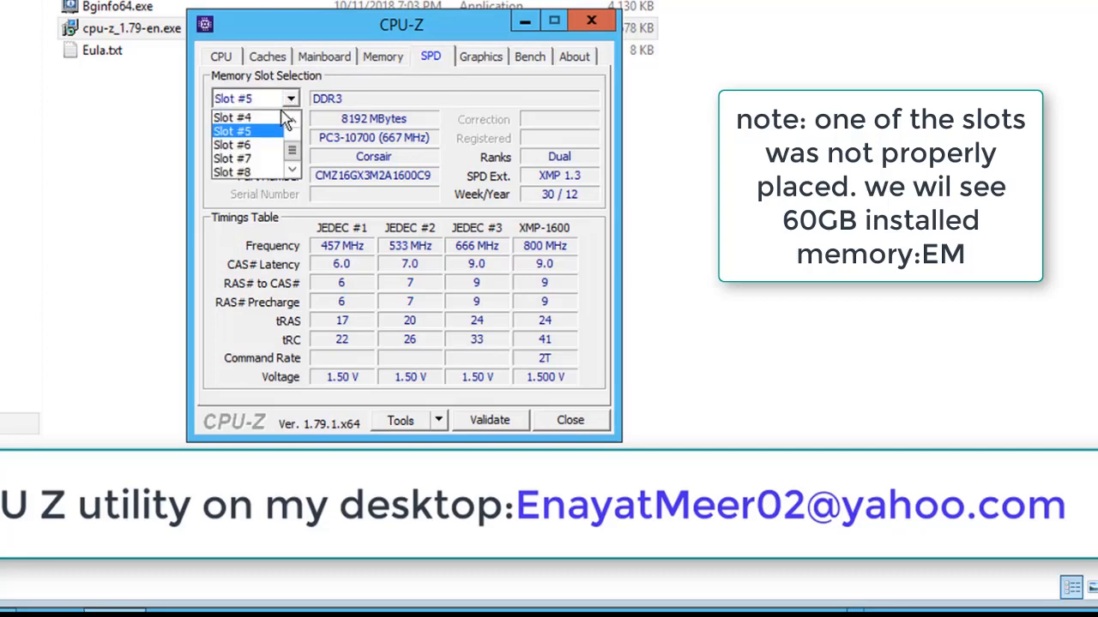
click(232, 144)
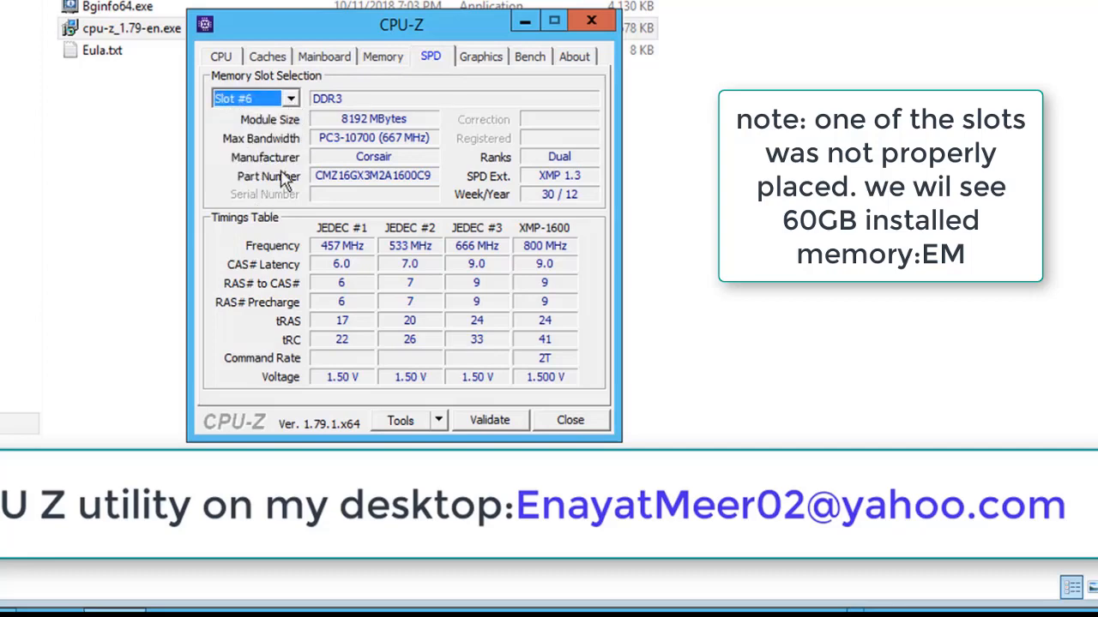
click(293, 98)
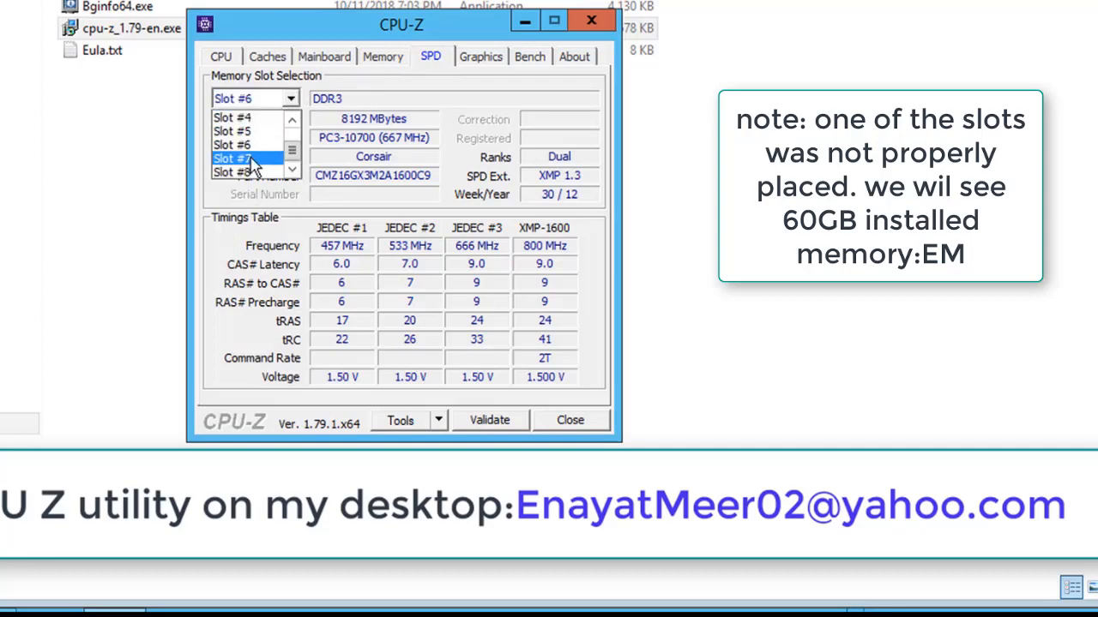
click(247, 158)
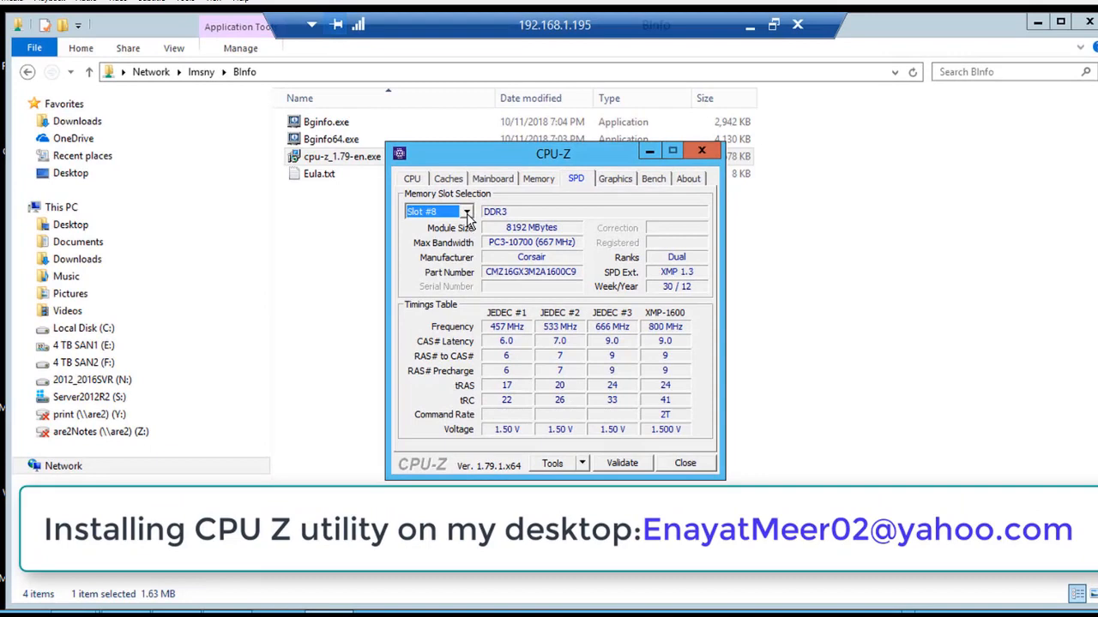
click(467, 211)
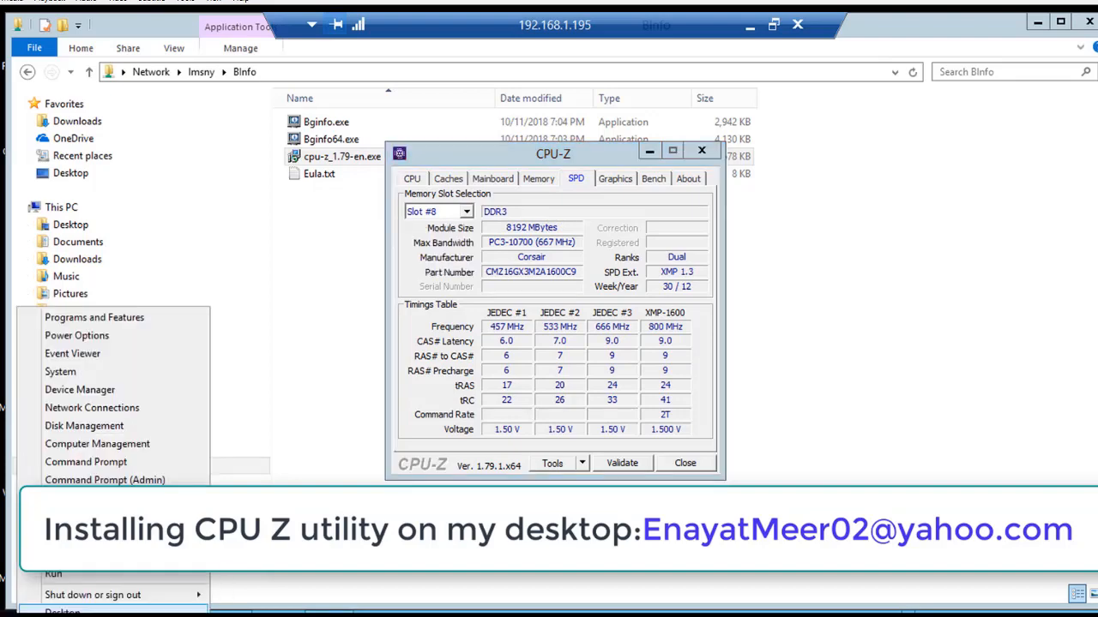
- Launch msinfo32 from a command prompt and confirm 60.0 GB installed physical memory in System Summary
click(53, 574)
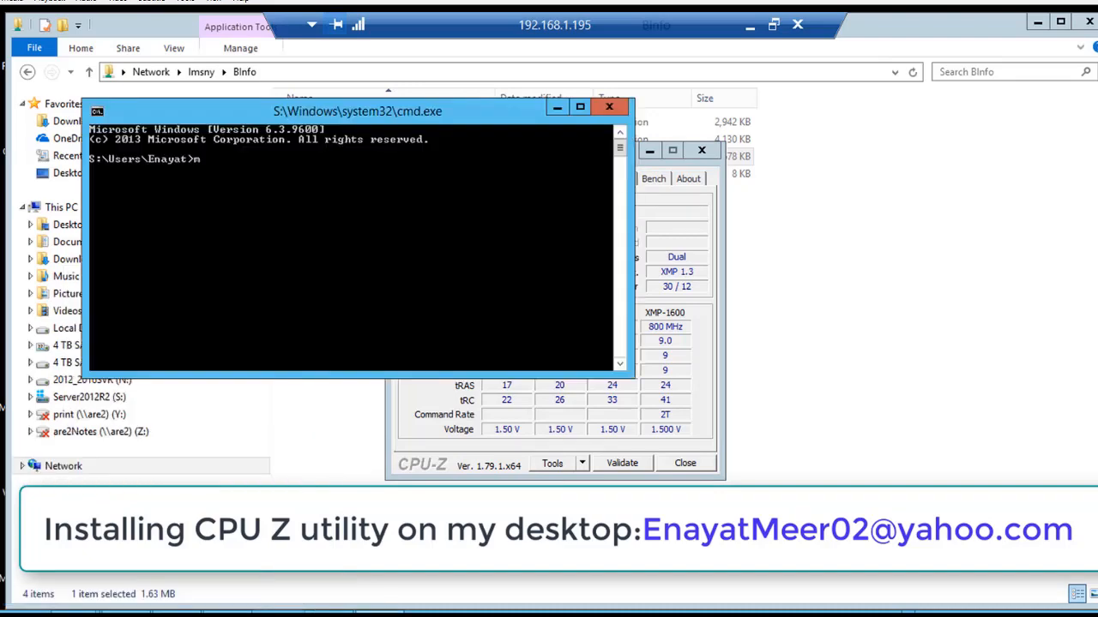
text(sinfo3)
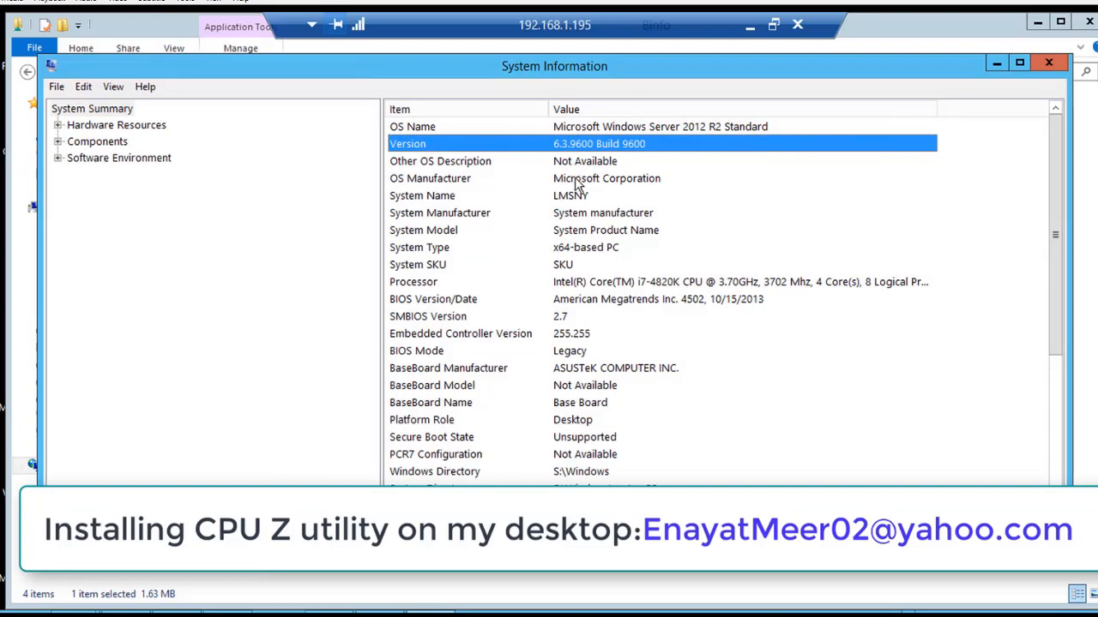
scroll(down, 3)
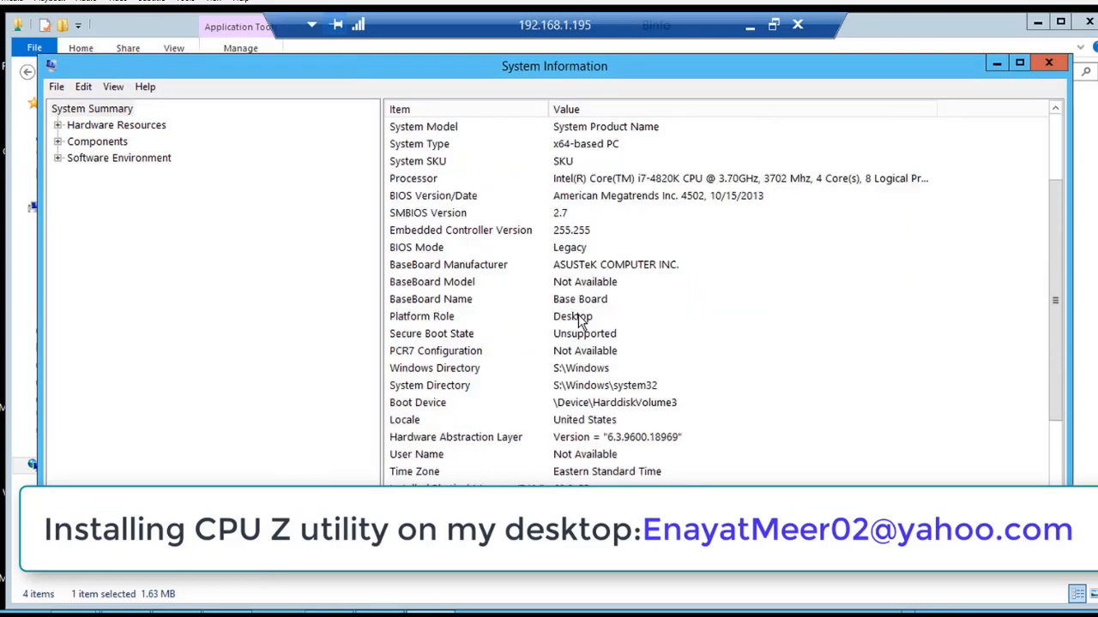
scroll(down, 3)
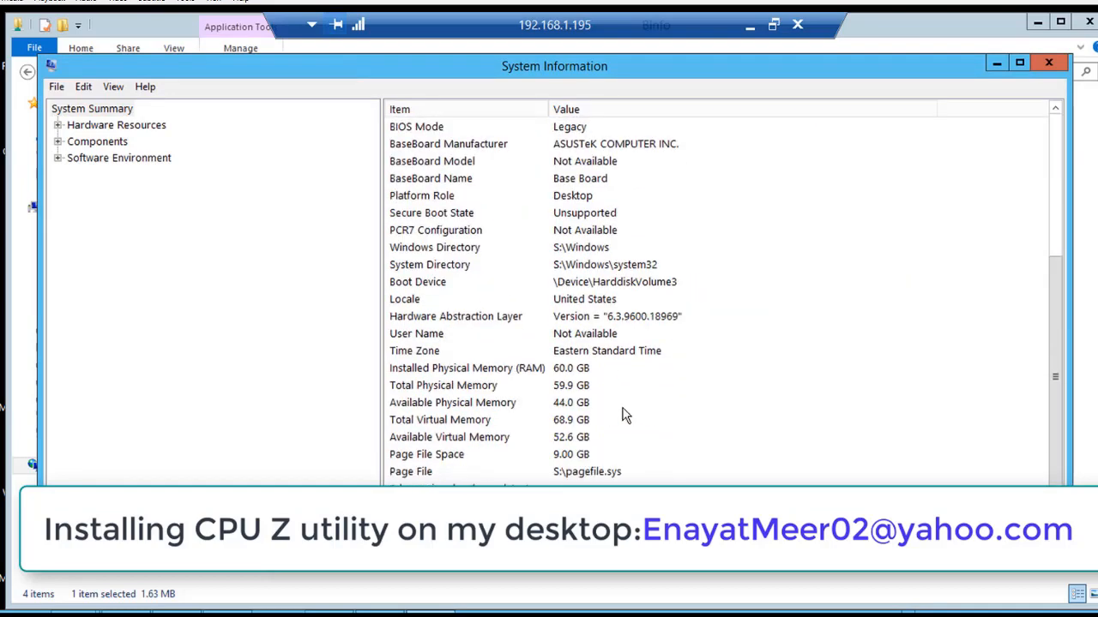
click(467, 367)
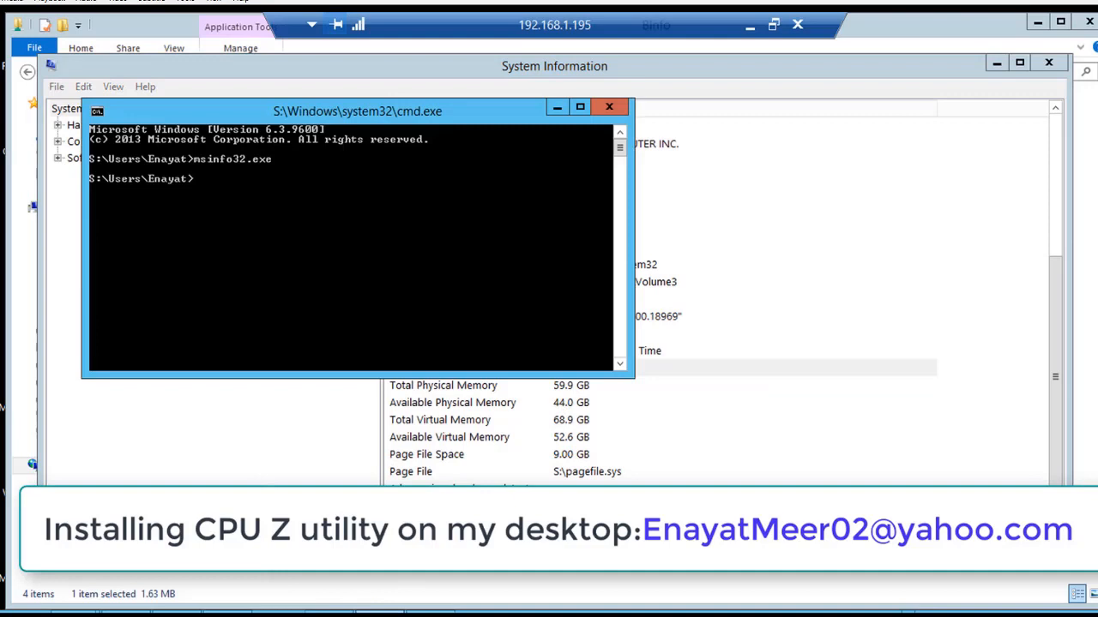
- Run 'control system' and 'hostname' to confirm 60.0 GB RAM and host name LMSNY, then return to CPU-Z
text(con)
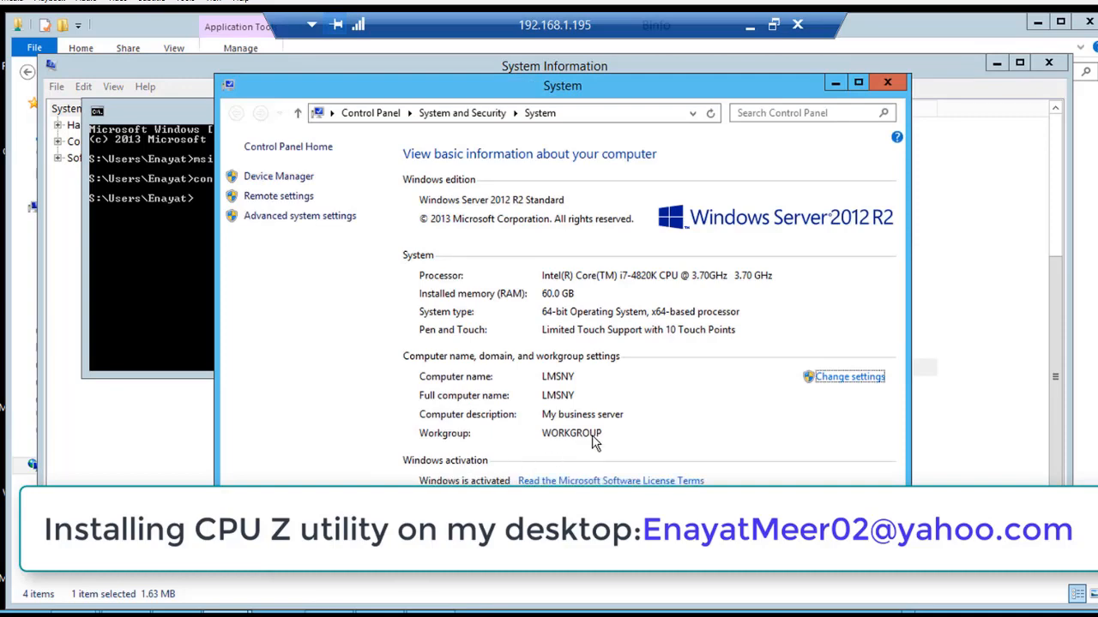
mouse_move(573, 302)
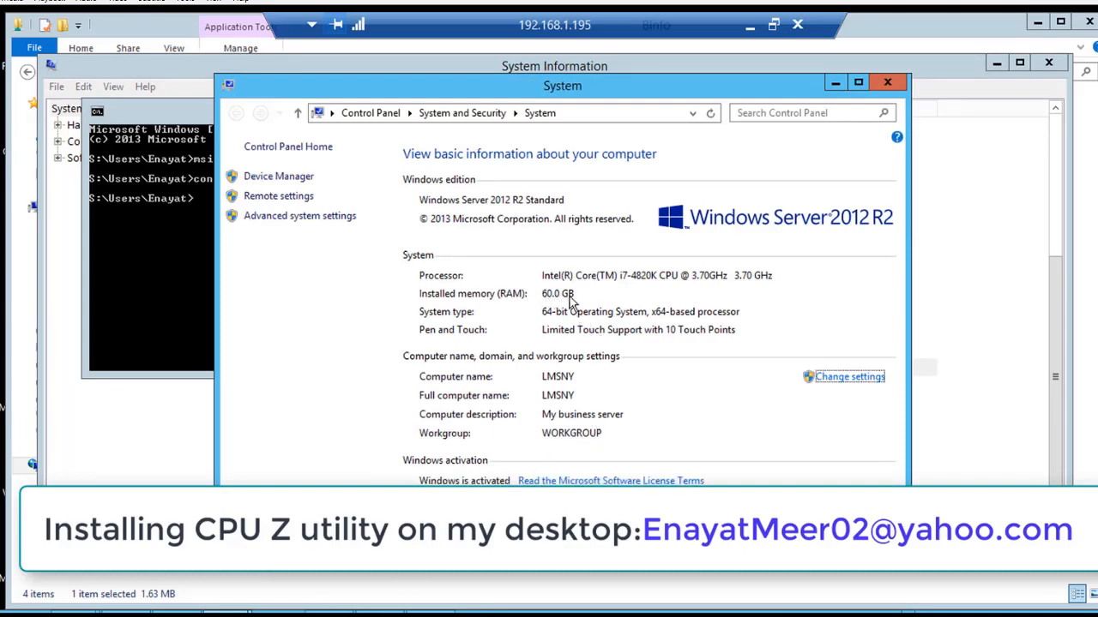
mouse_move(603, 428)
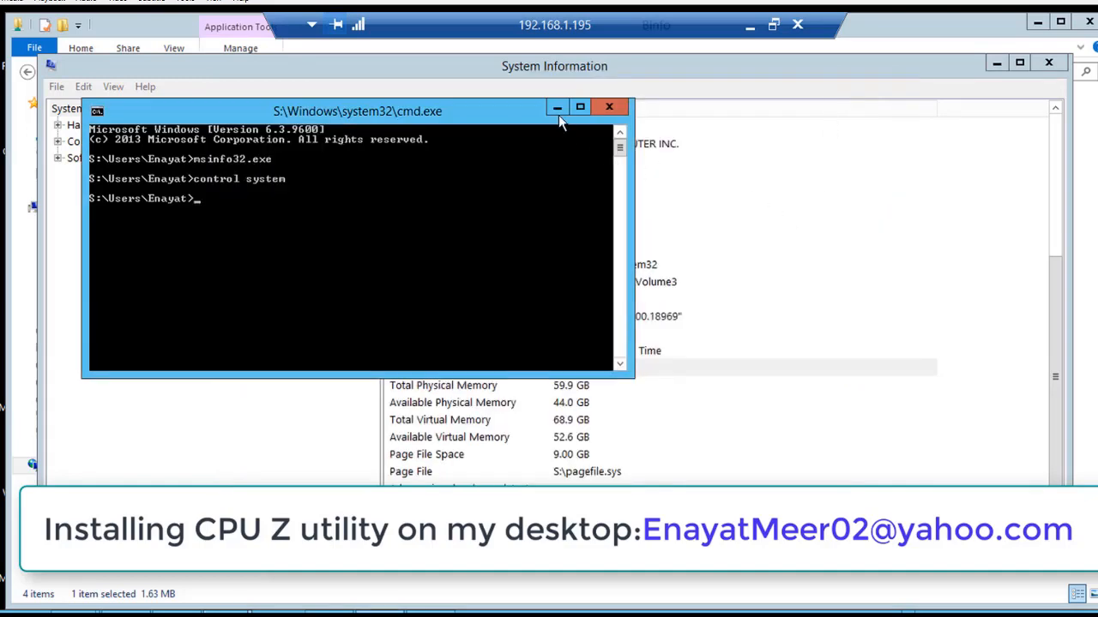
mouse_move(454, 245)
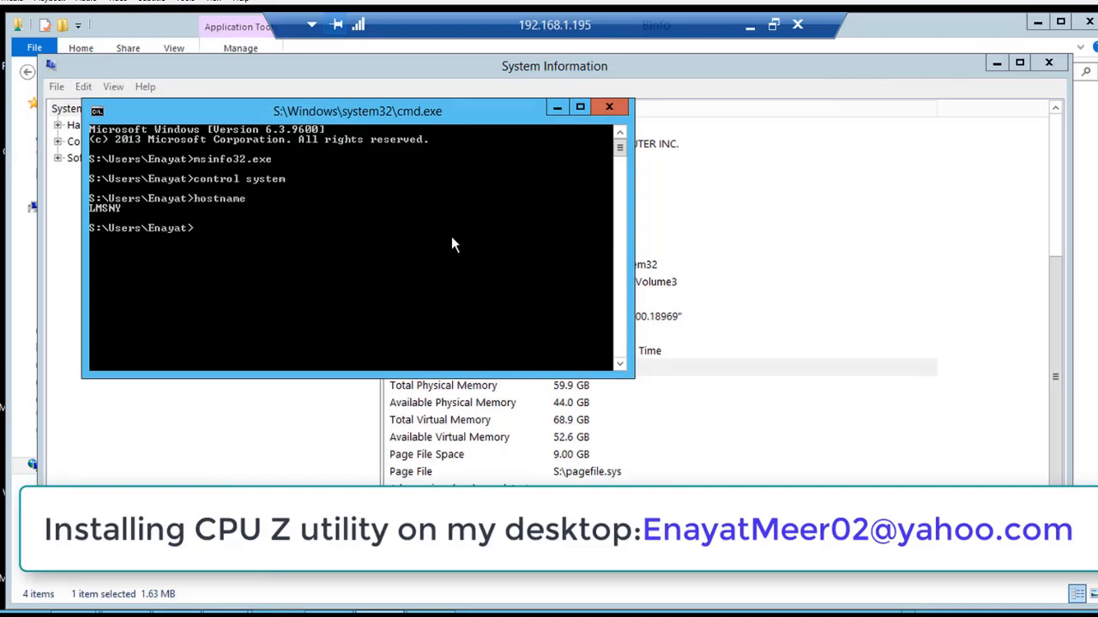
click(609, 106)
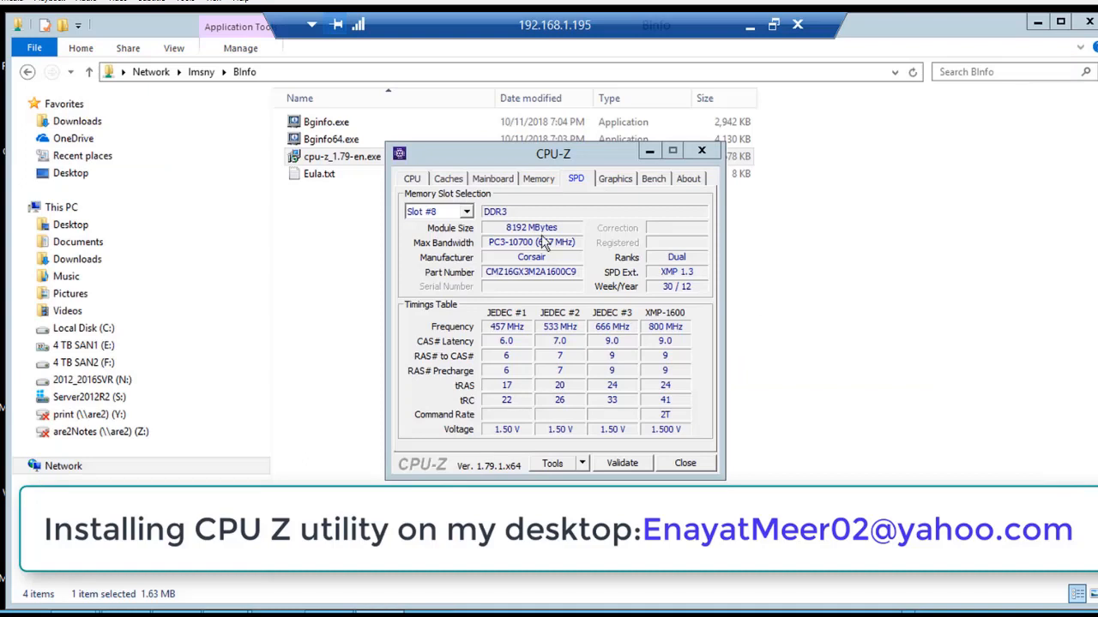
mouse_move(579, 347)
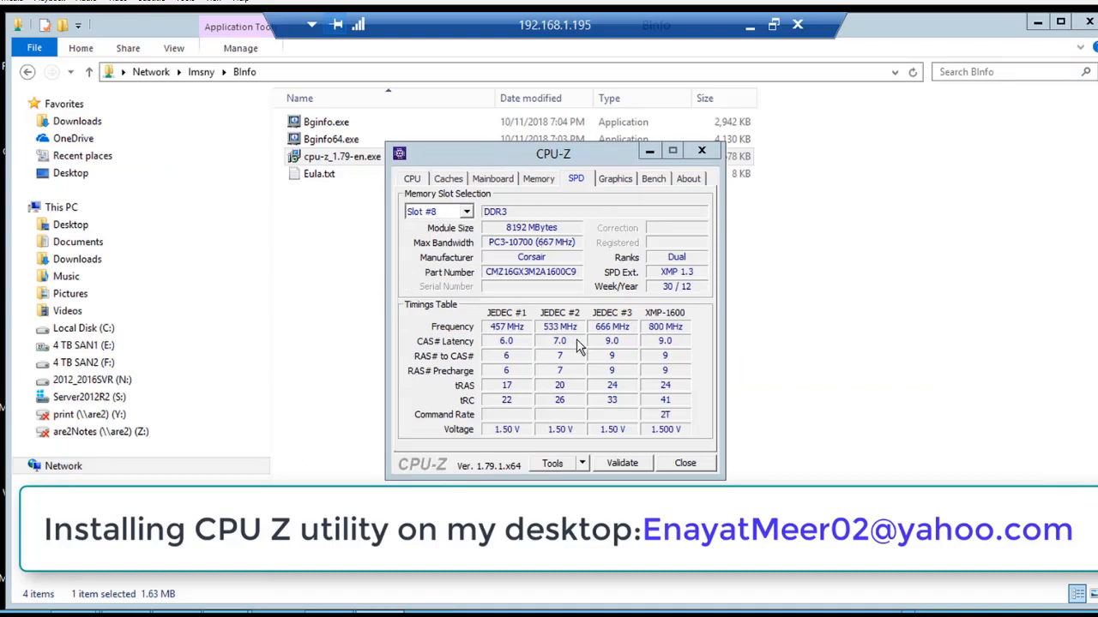
click(615, 178)
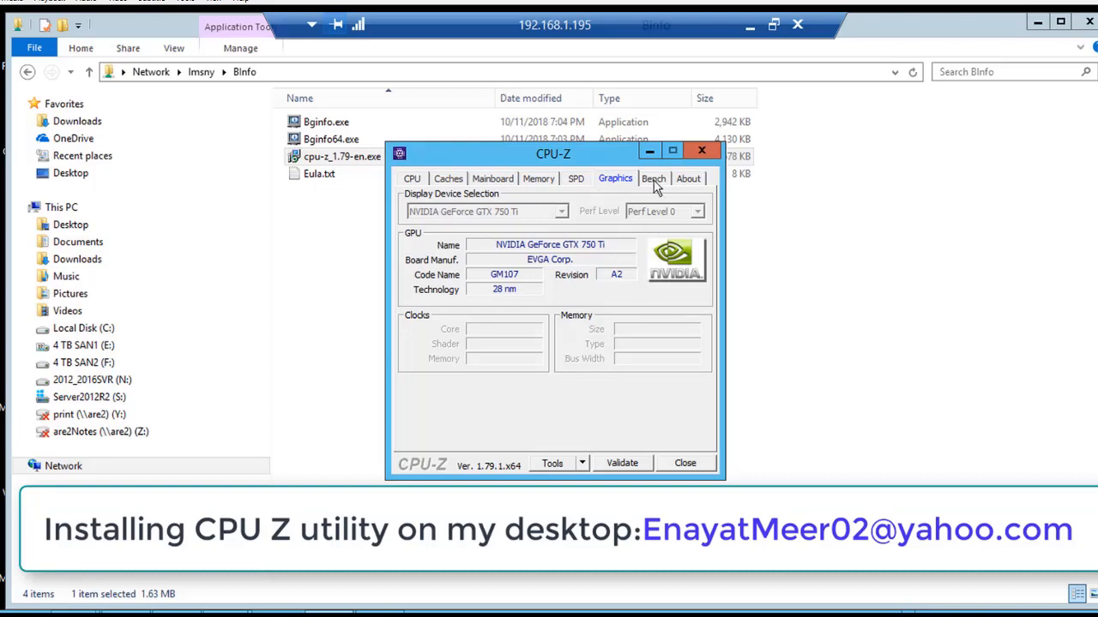
click(688, 178)
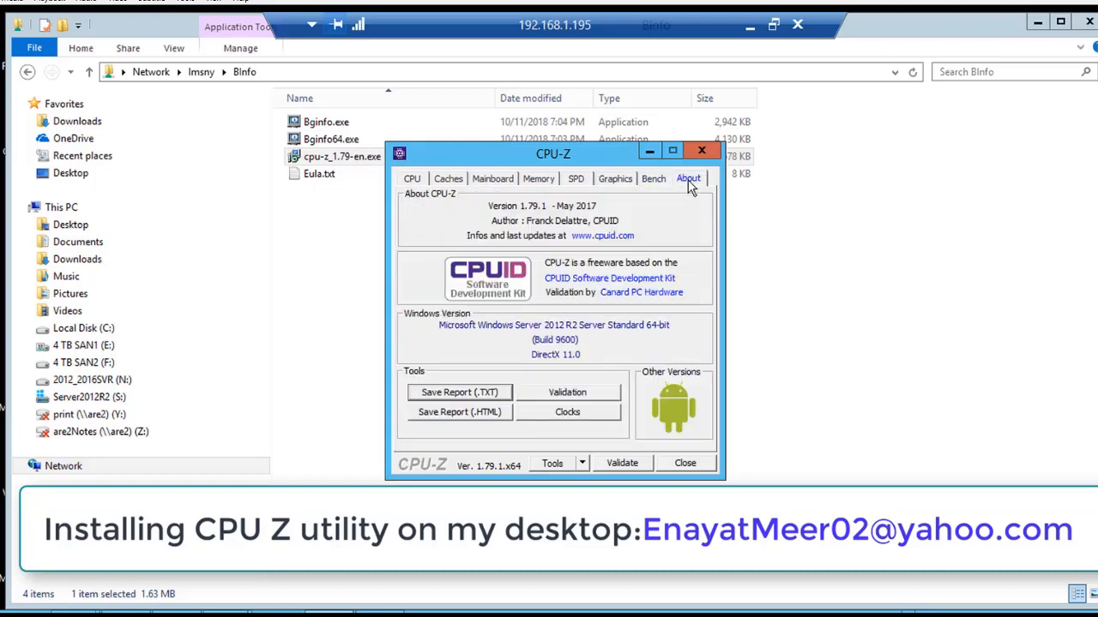
mouse_move(574, 185)
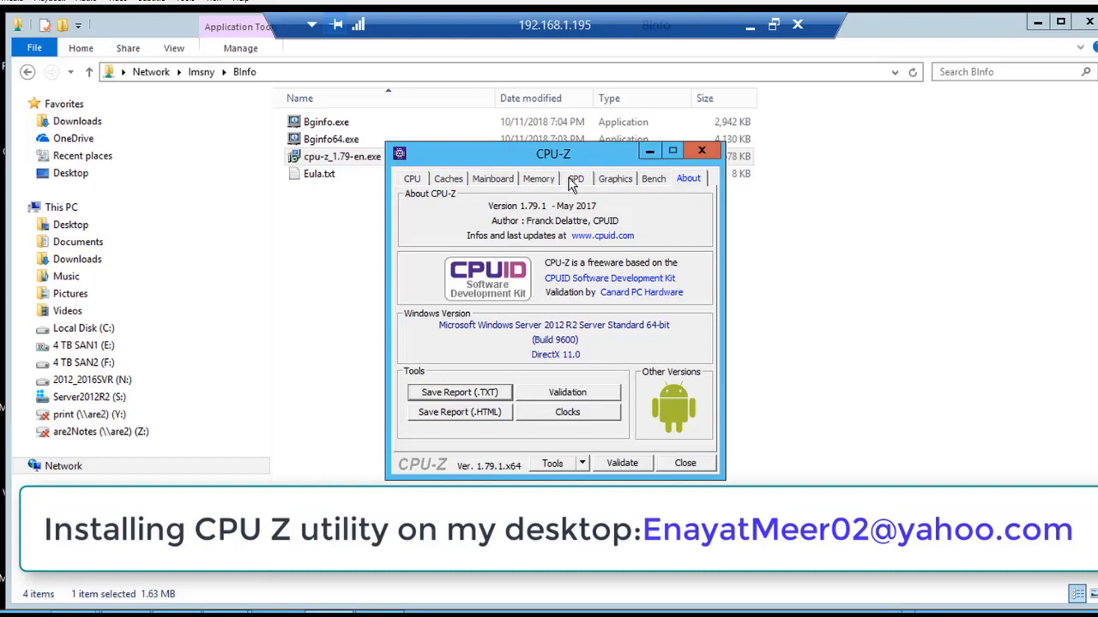
click(575, 178)
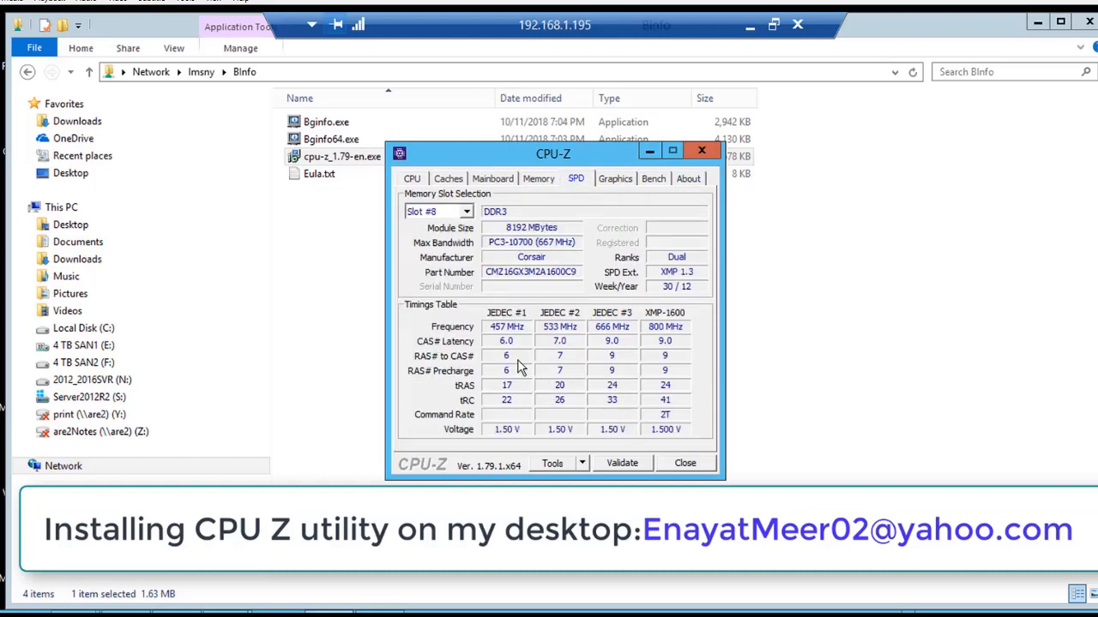